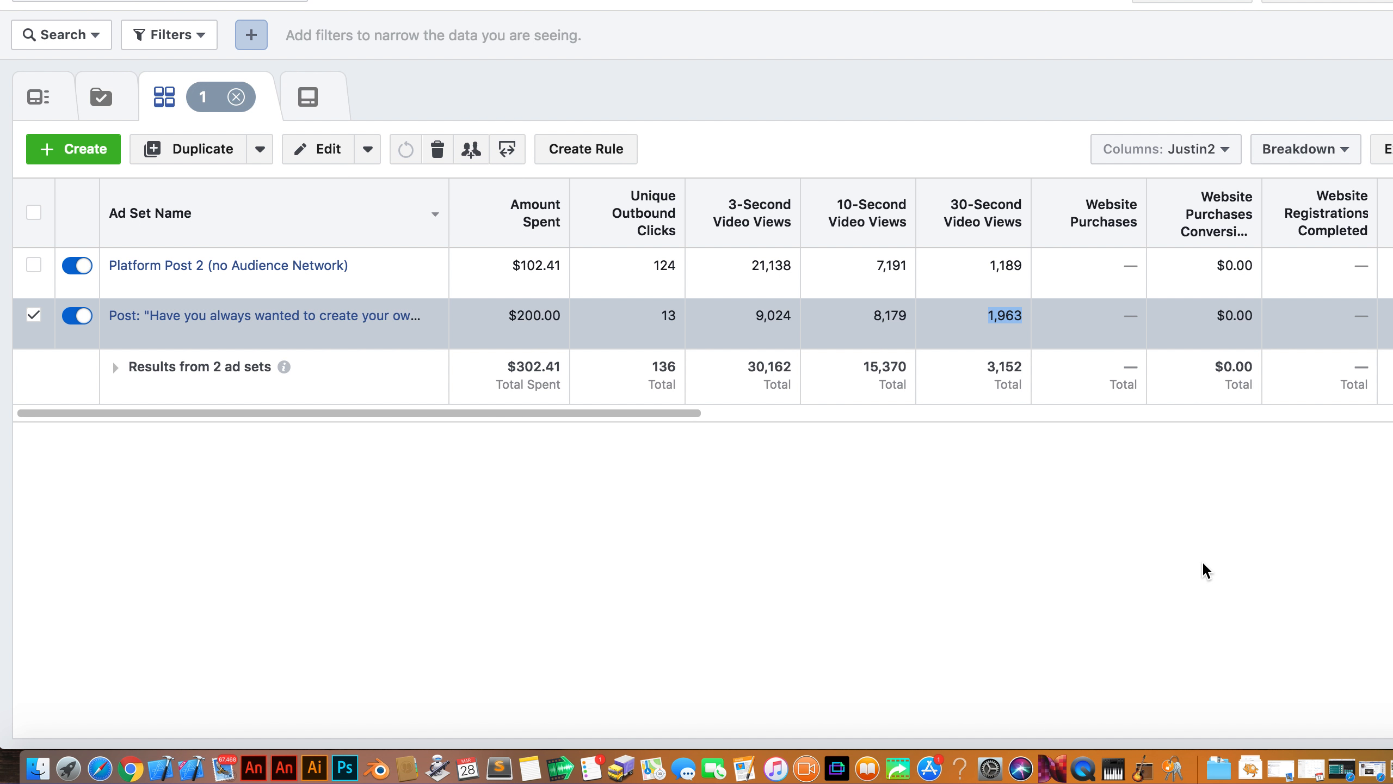
pyautogui.moveTo(395, 273)
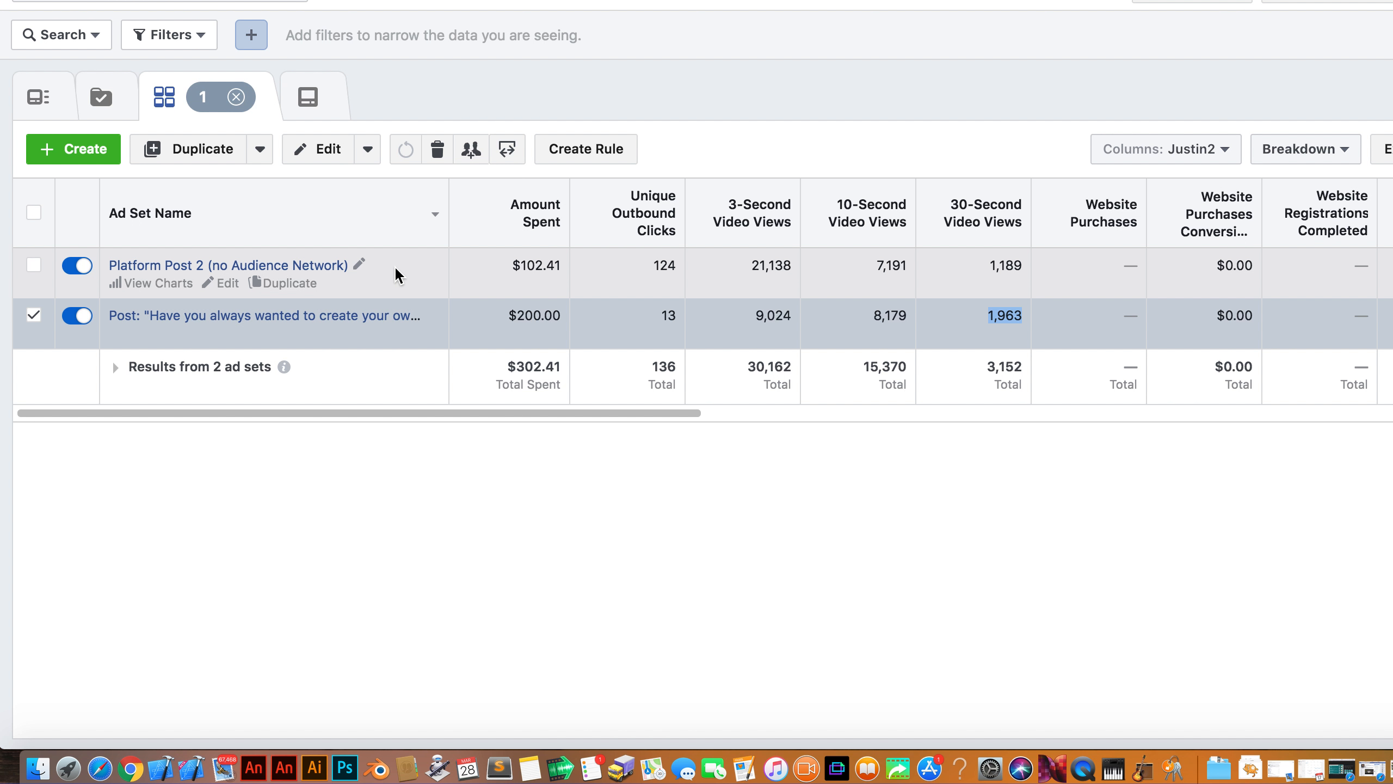
pyautogui.moveTo(366, 297)
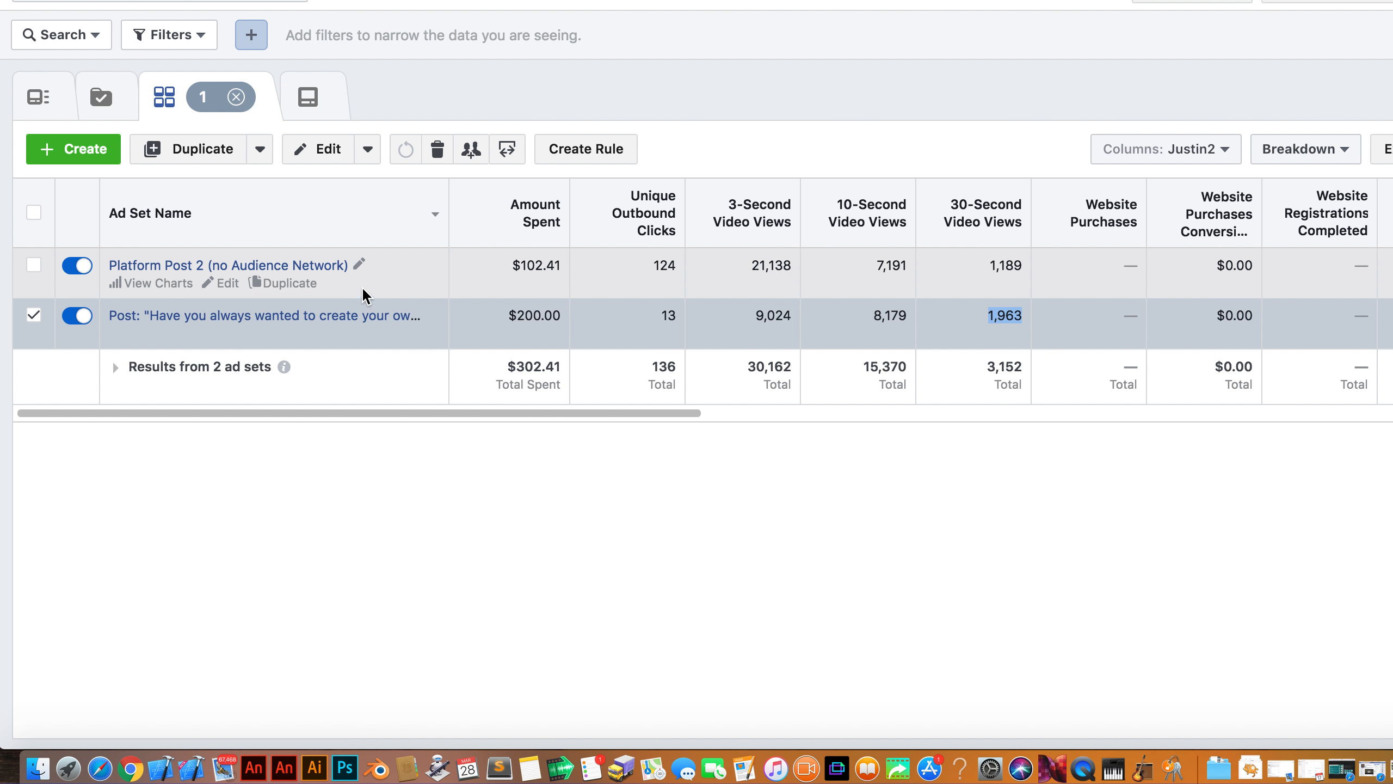
pyautogui.moveTo(227, 265)
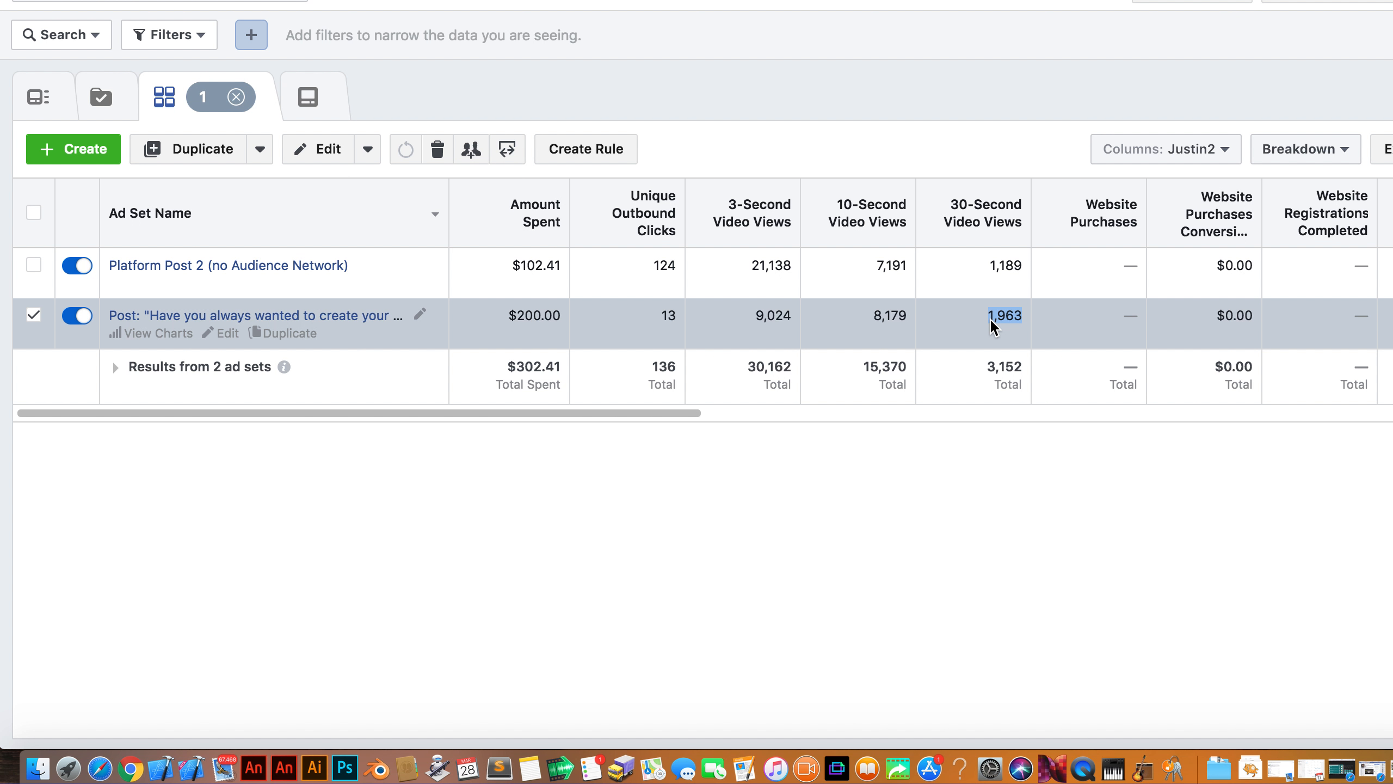
pyautogui.moveTo(1020, 331)
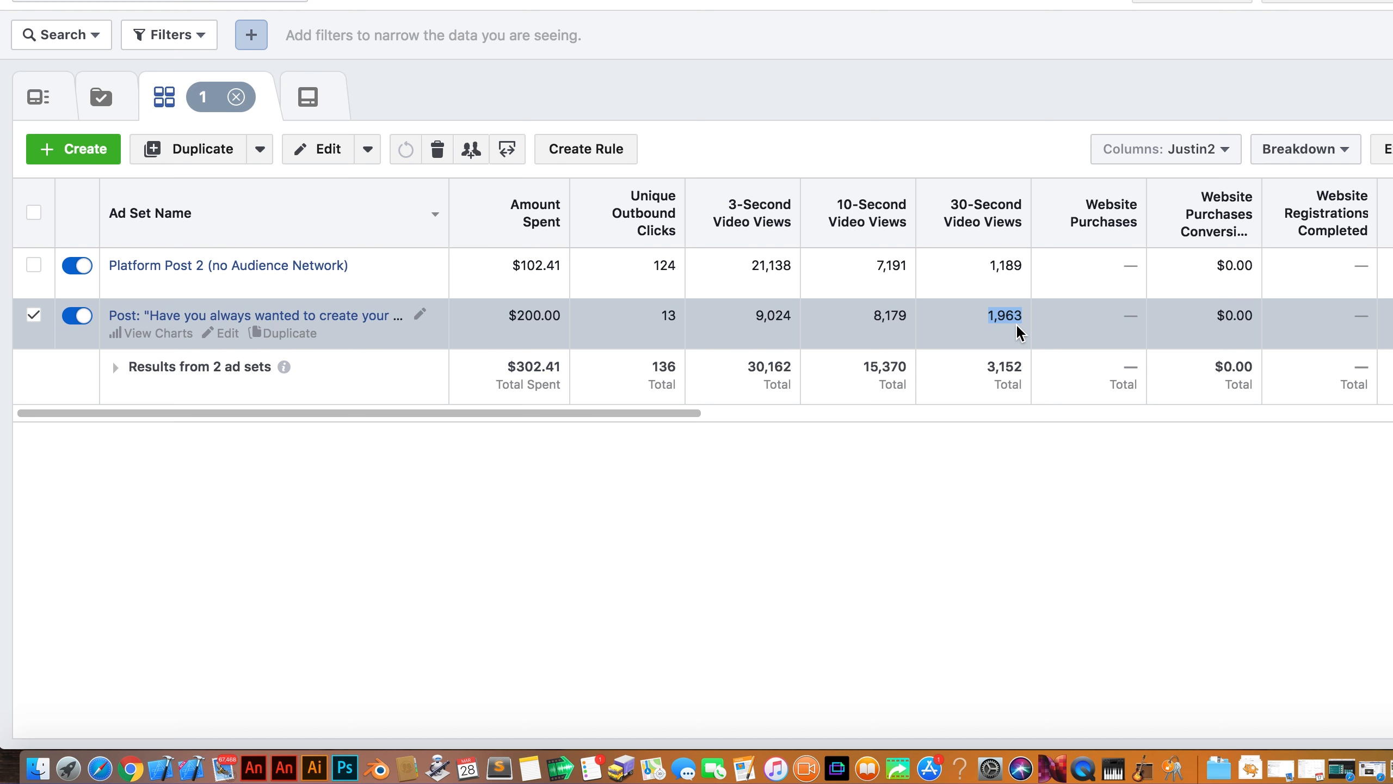
pyautogui.moveTo(1002, 326)
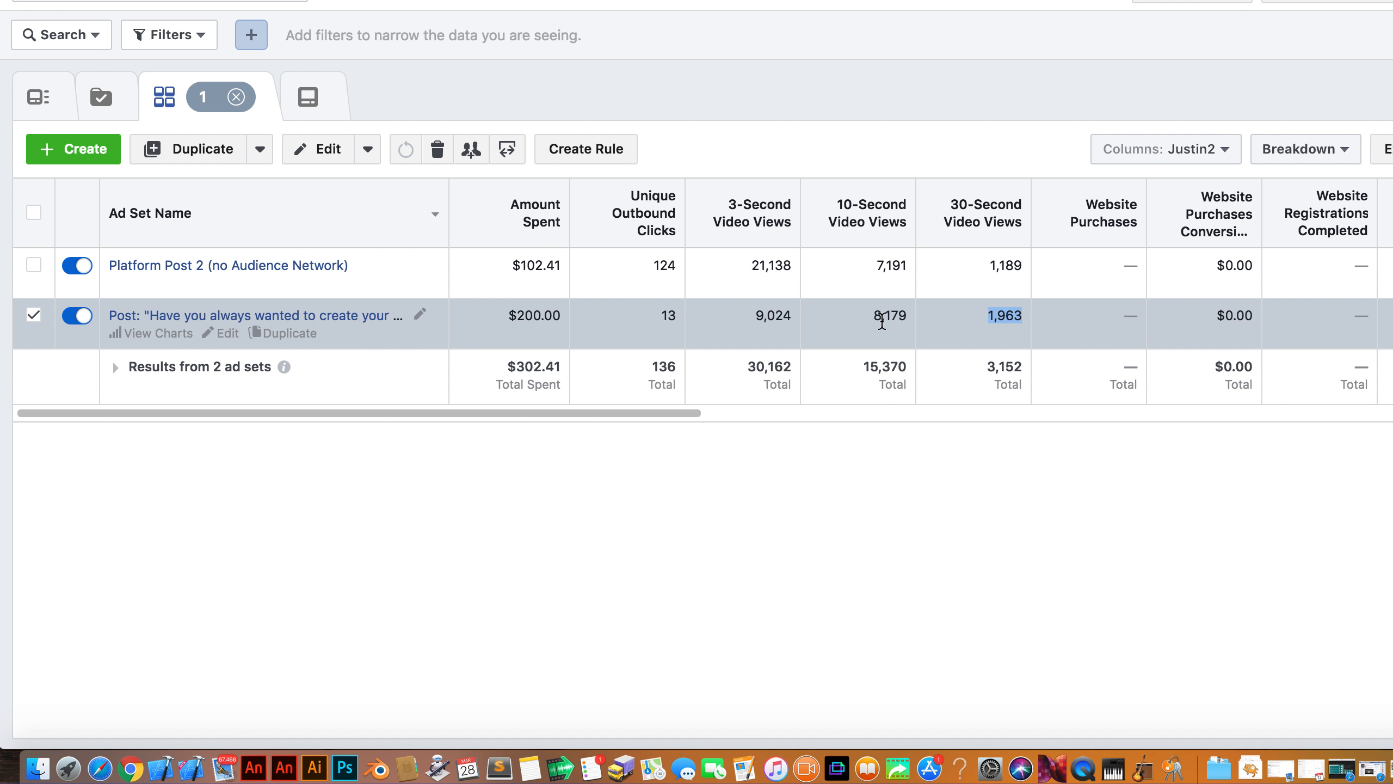
pyautogui.moveTo(772, 316)
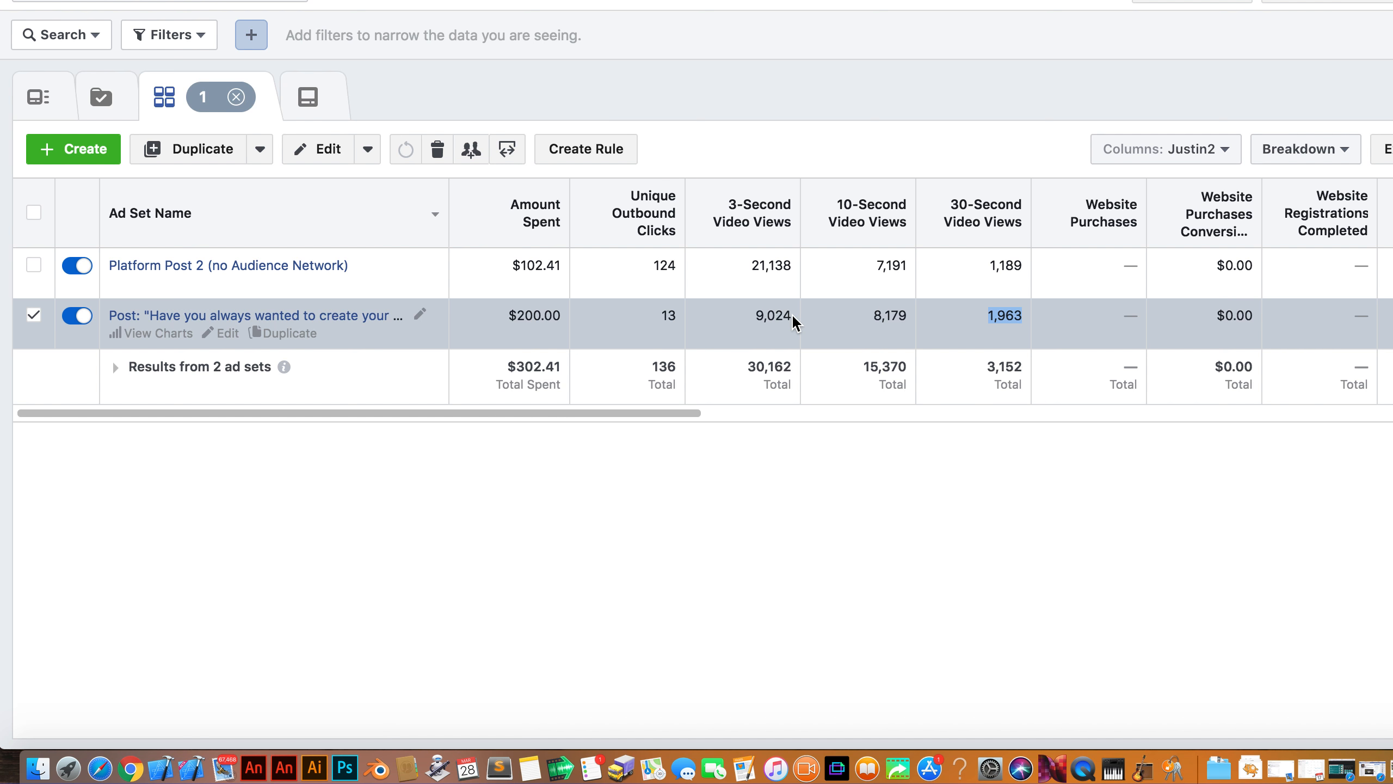
pyautogui.moveTo(776, 298)
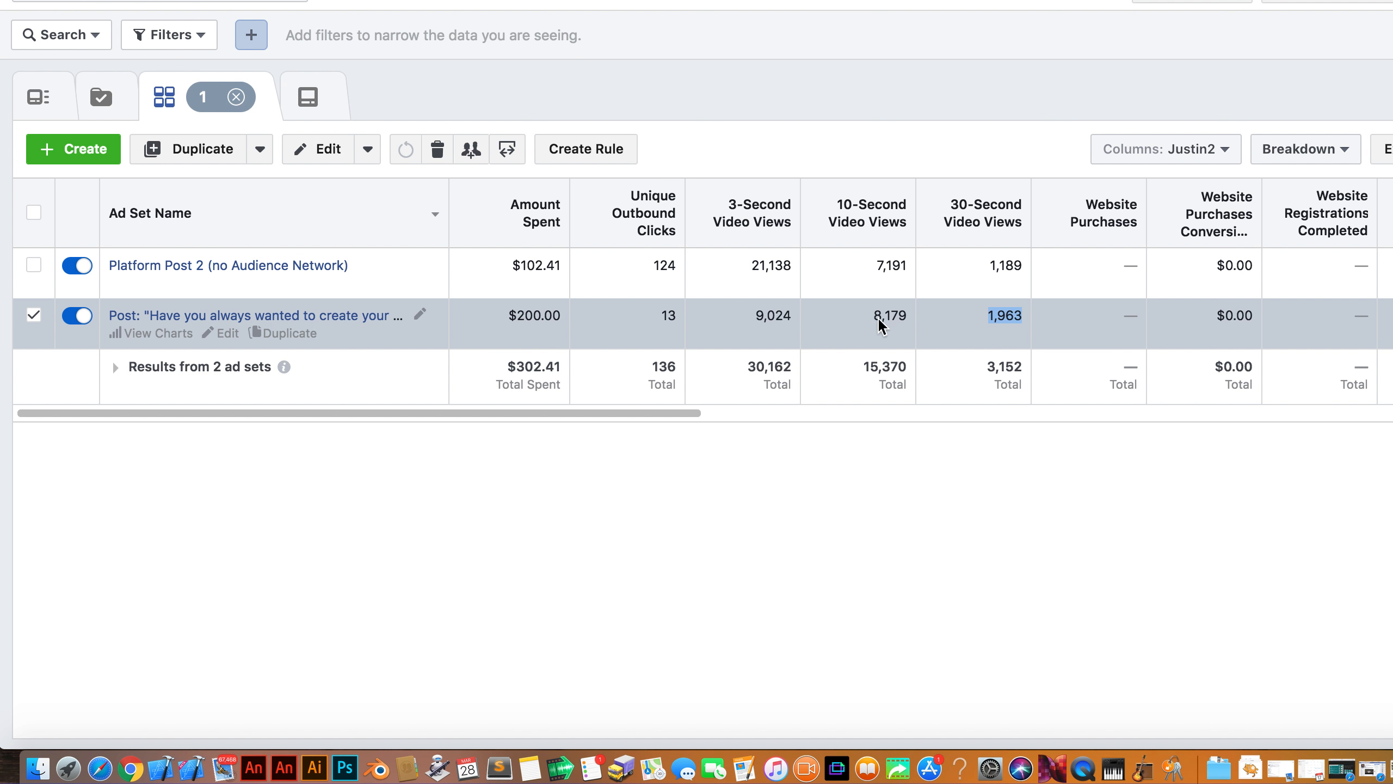
pyautogui.moveTo(871, 213)
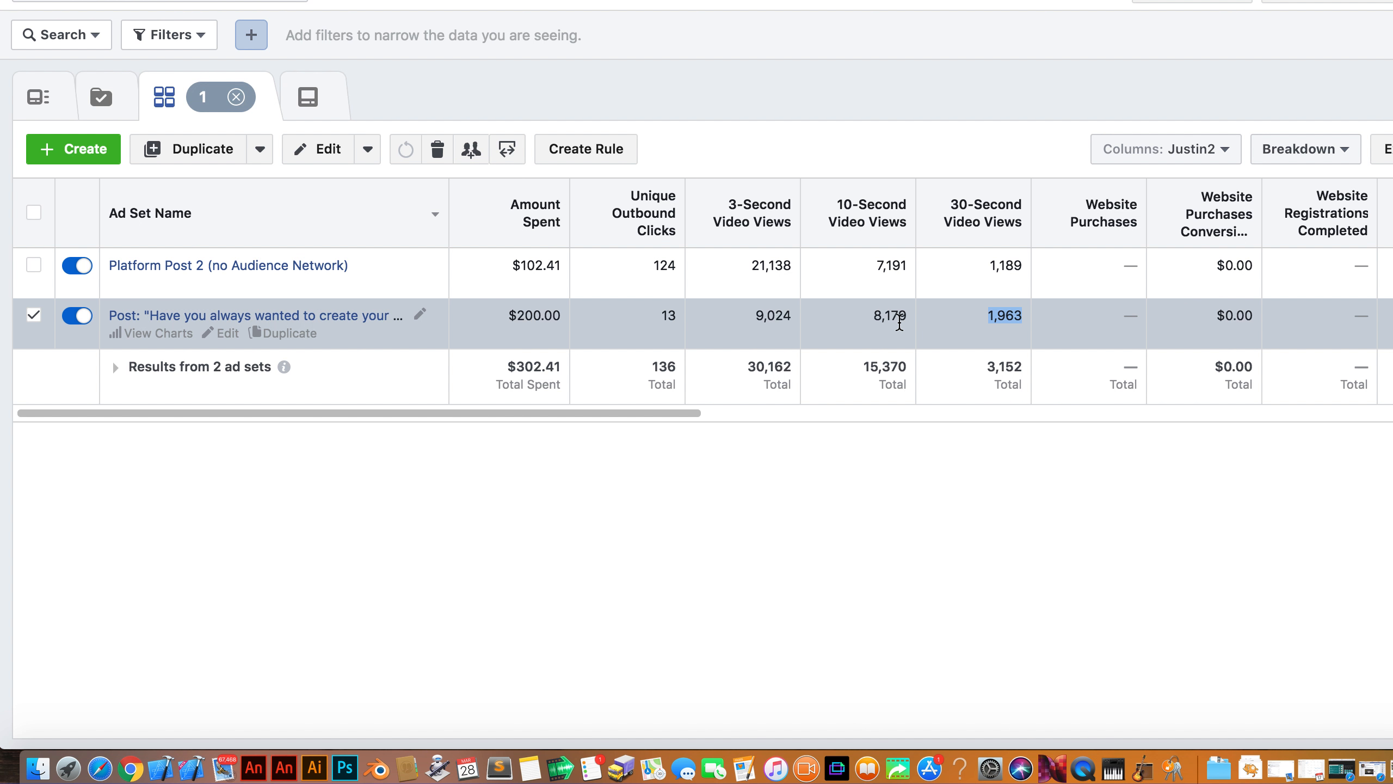
pyautogui.moveTo(902, 327)
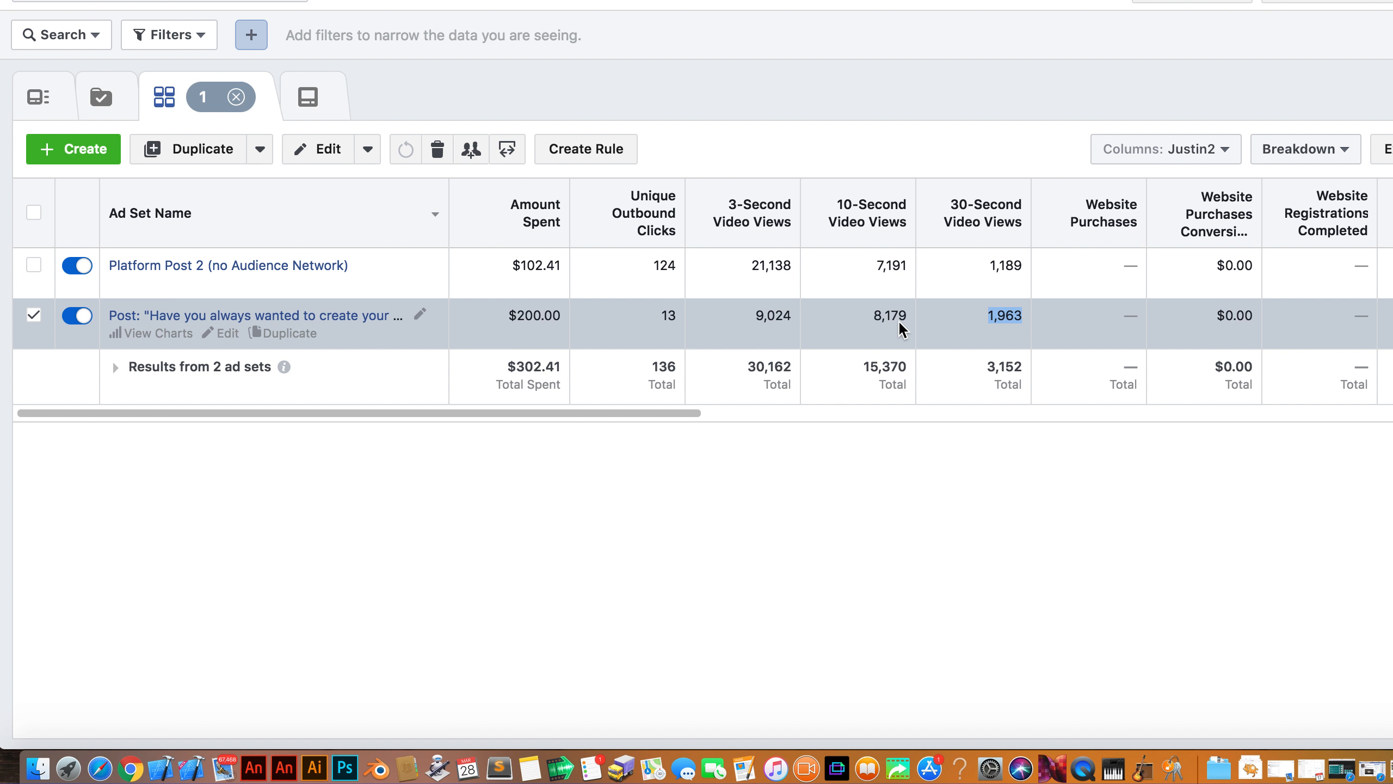
pyautogui.moveTo(891, 324)
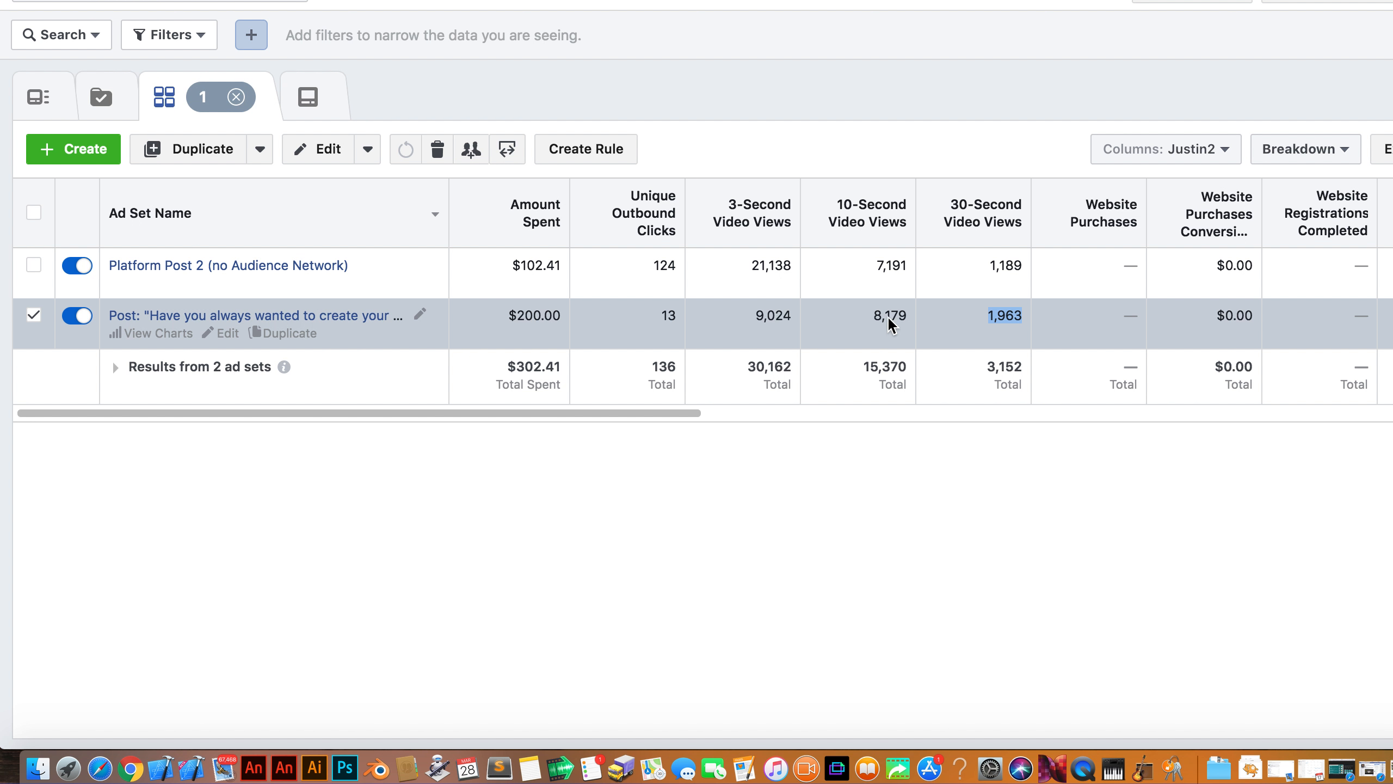
pyautogui.moveTo(997, 313)
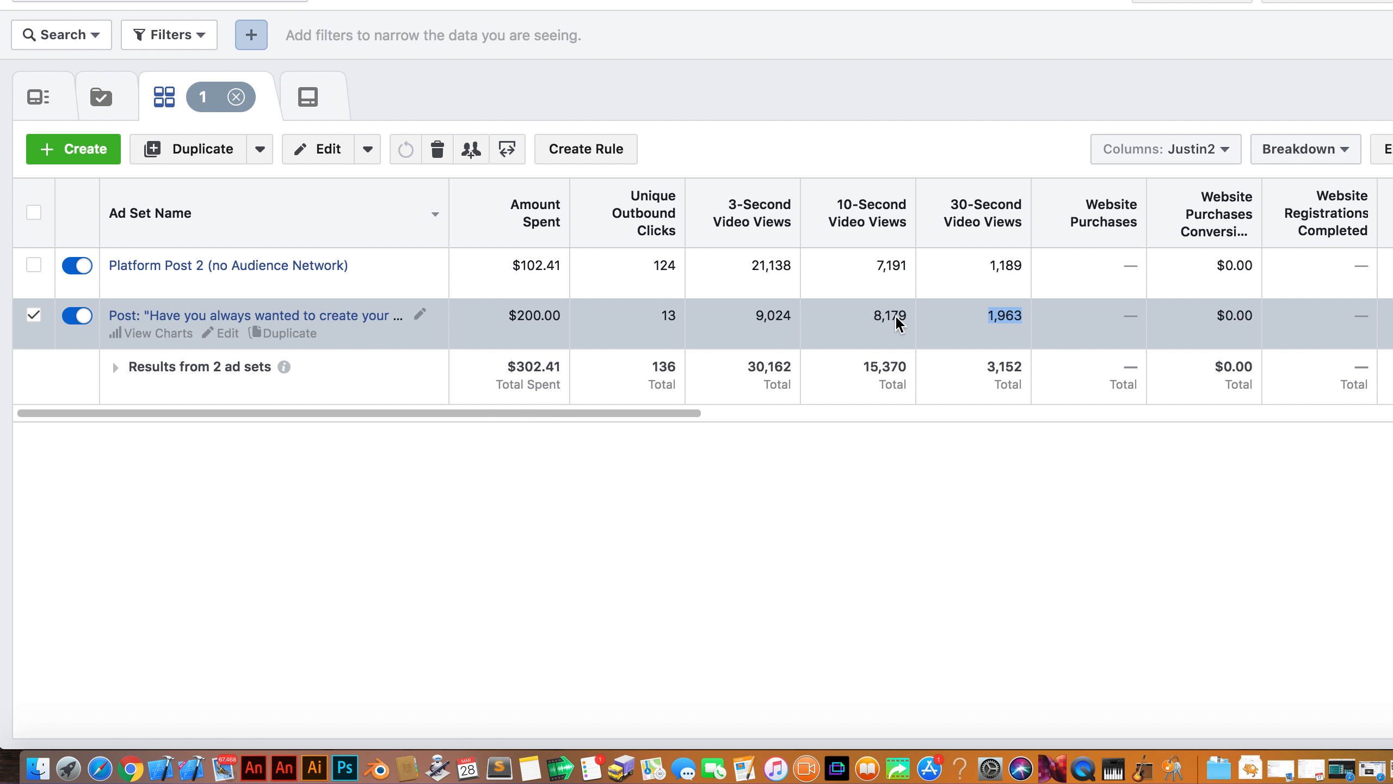
pyautogui.moveTo(288, 333)
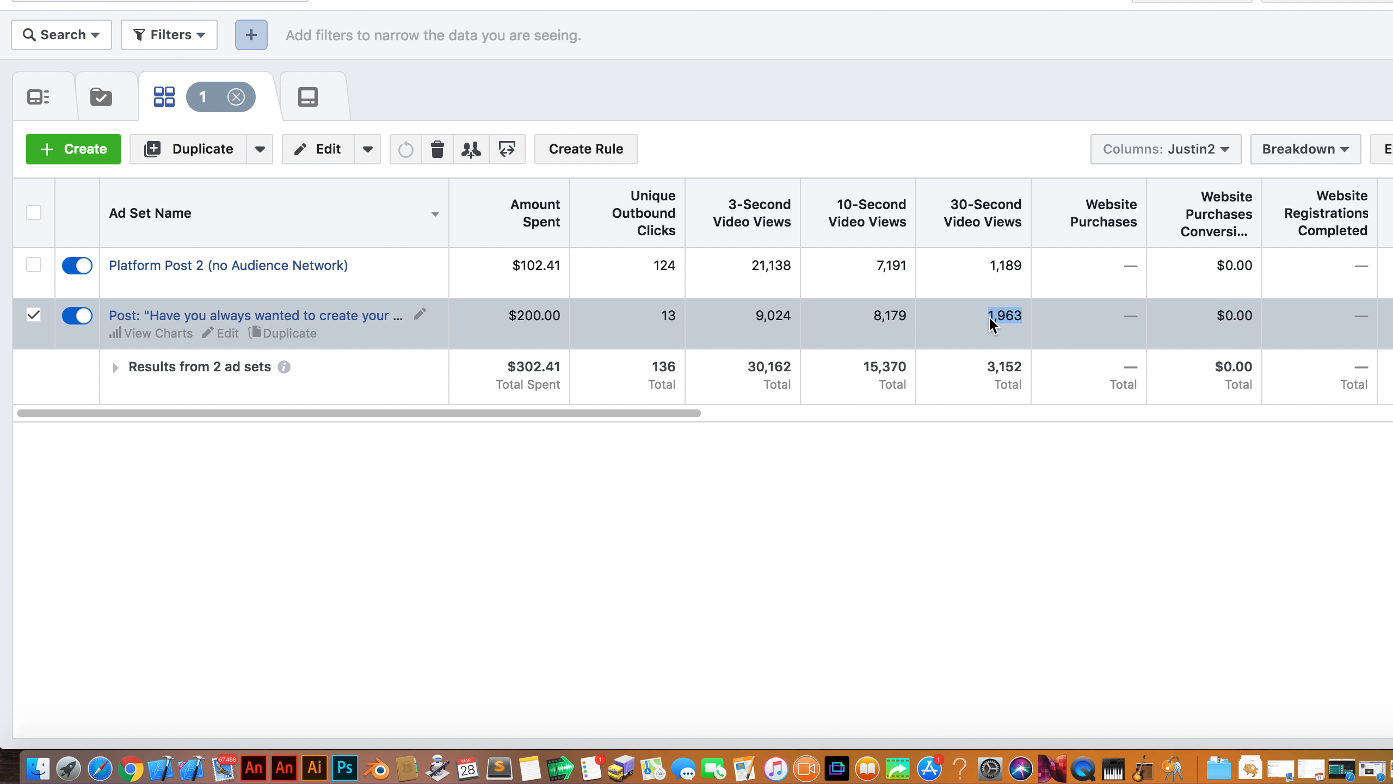
pyautogui.moveTo(986, 322)
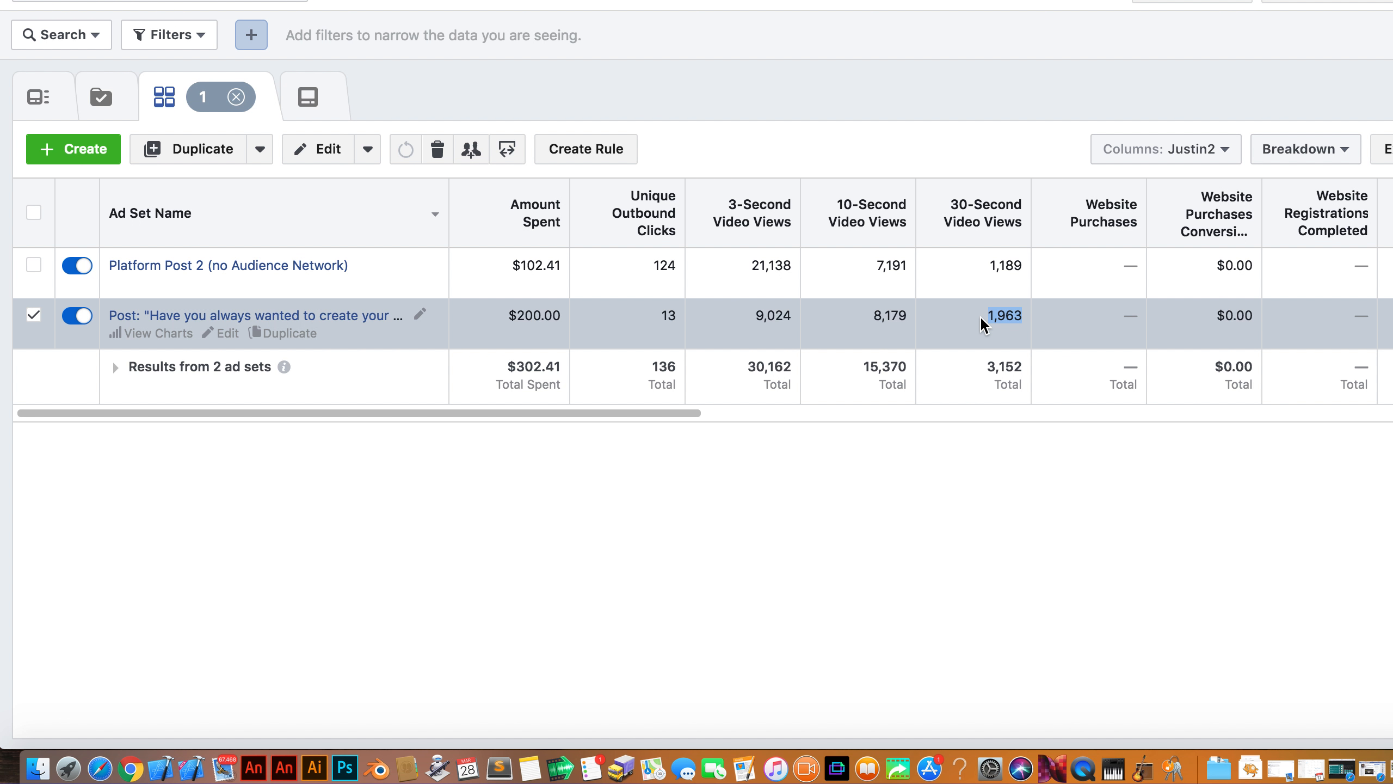
pyautogui.moveTo(256, 316)
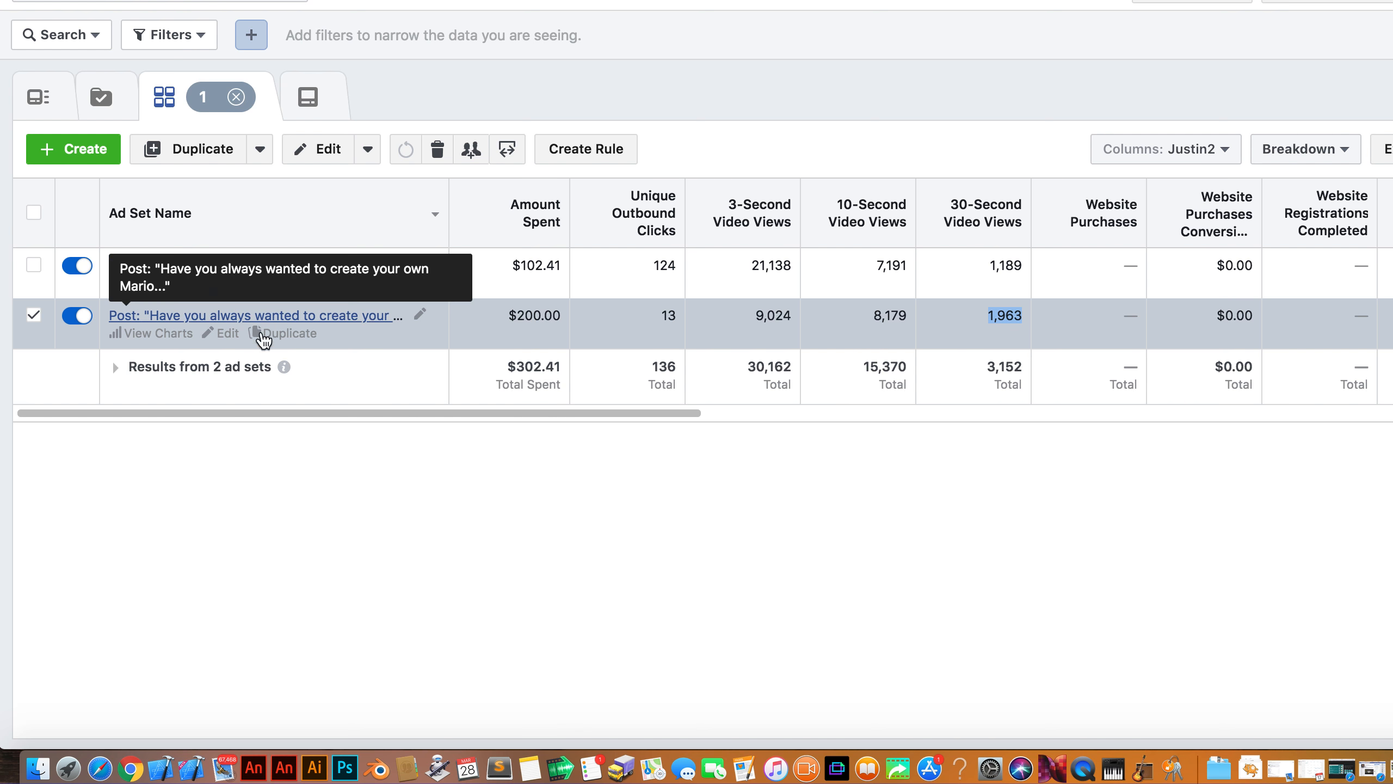
pyautogui.moveTo(1004, 338)
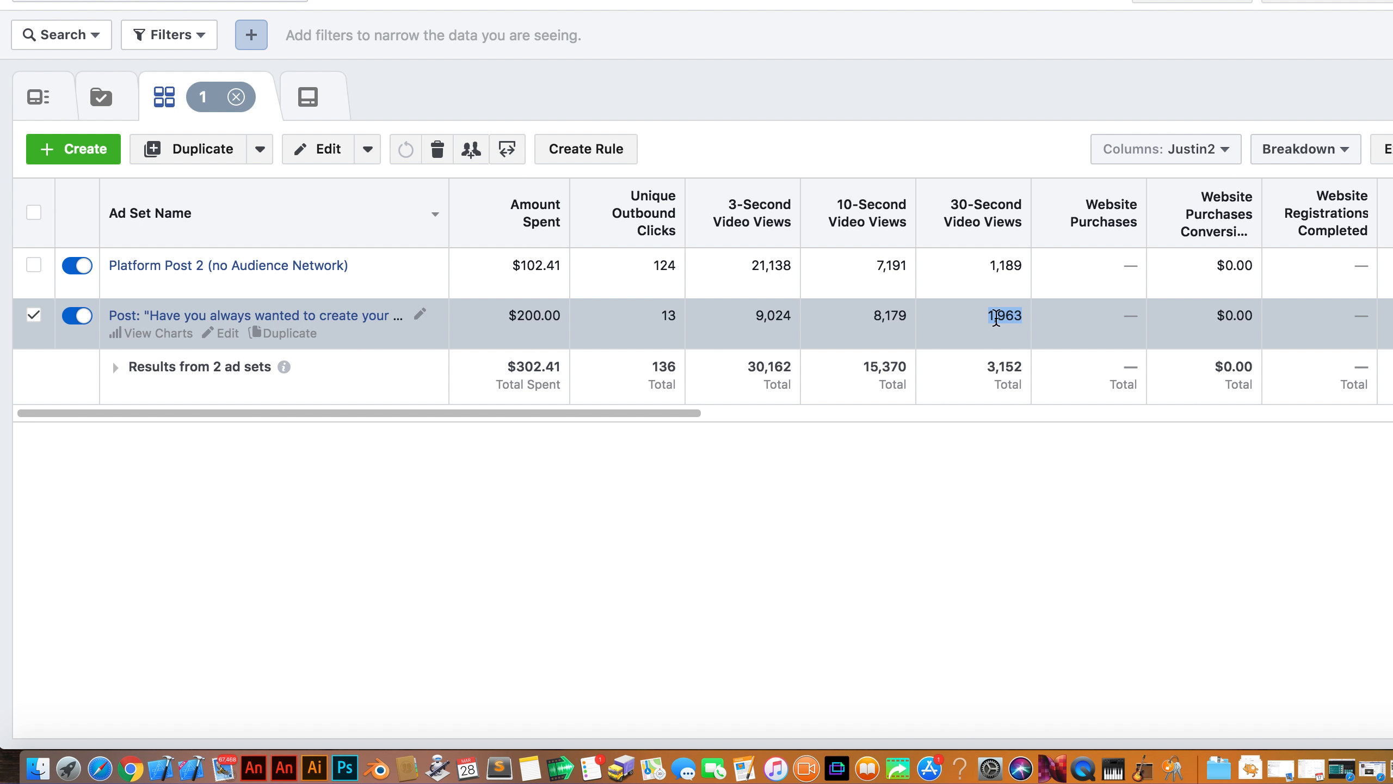
pyautogui.moveTo(998, 325)
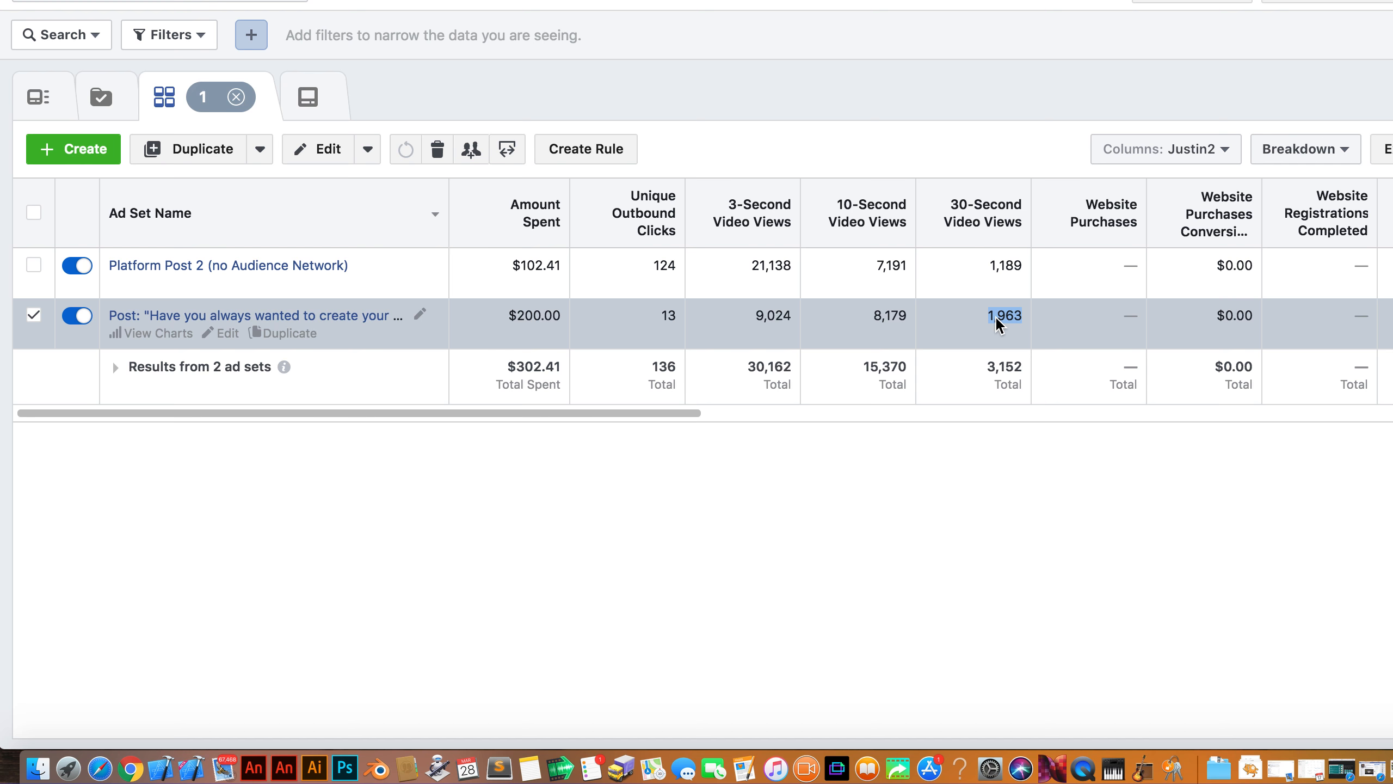
pyautogui.moveTo(946, 328)
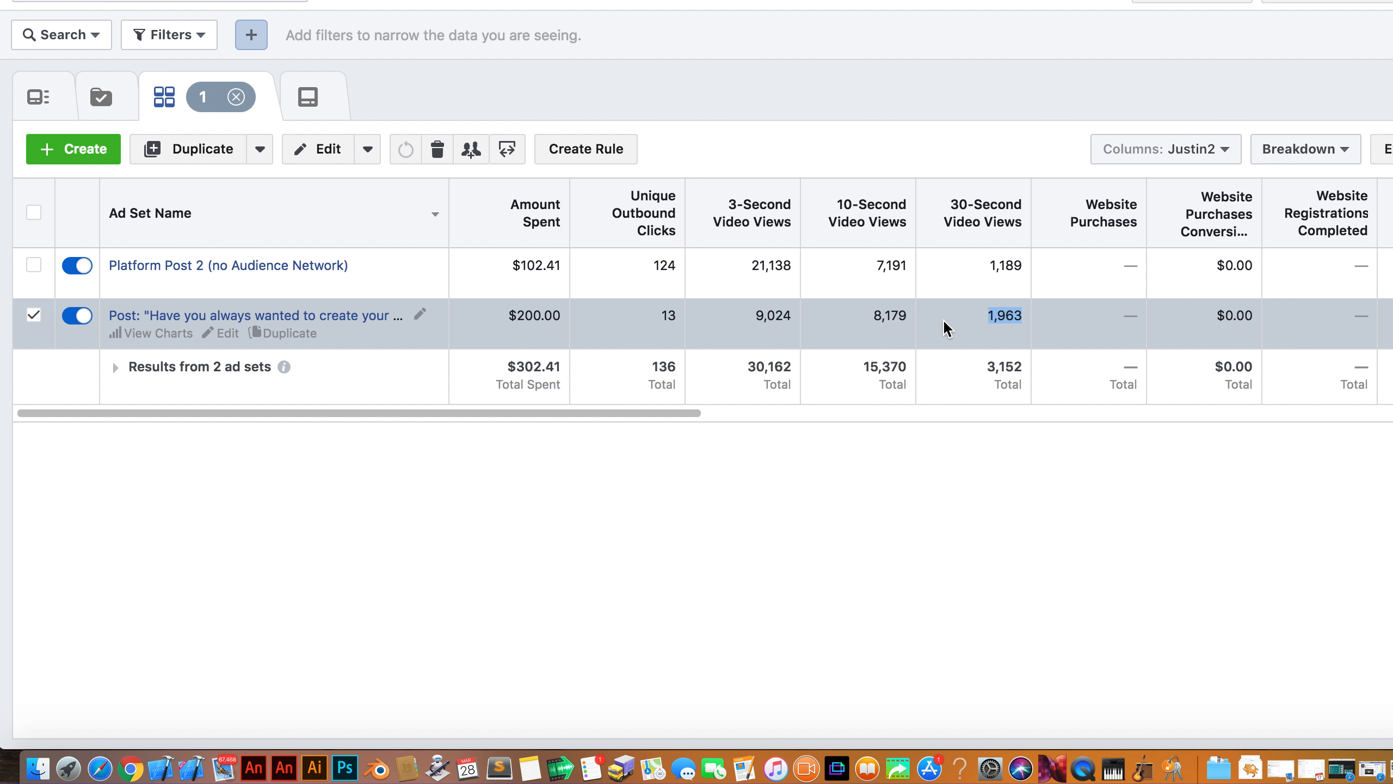
pyautogui.moveTo(384, 259)
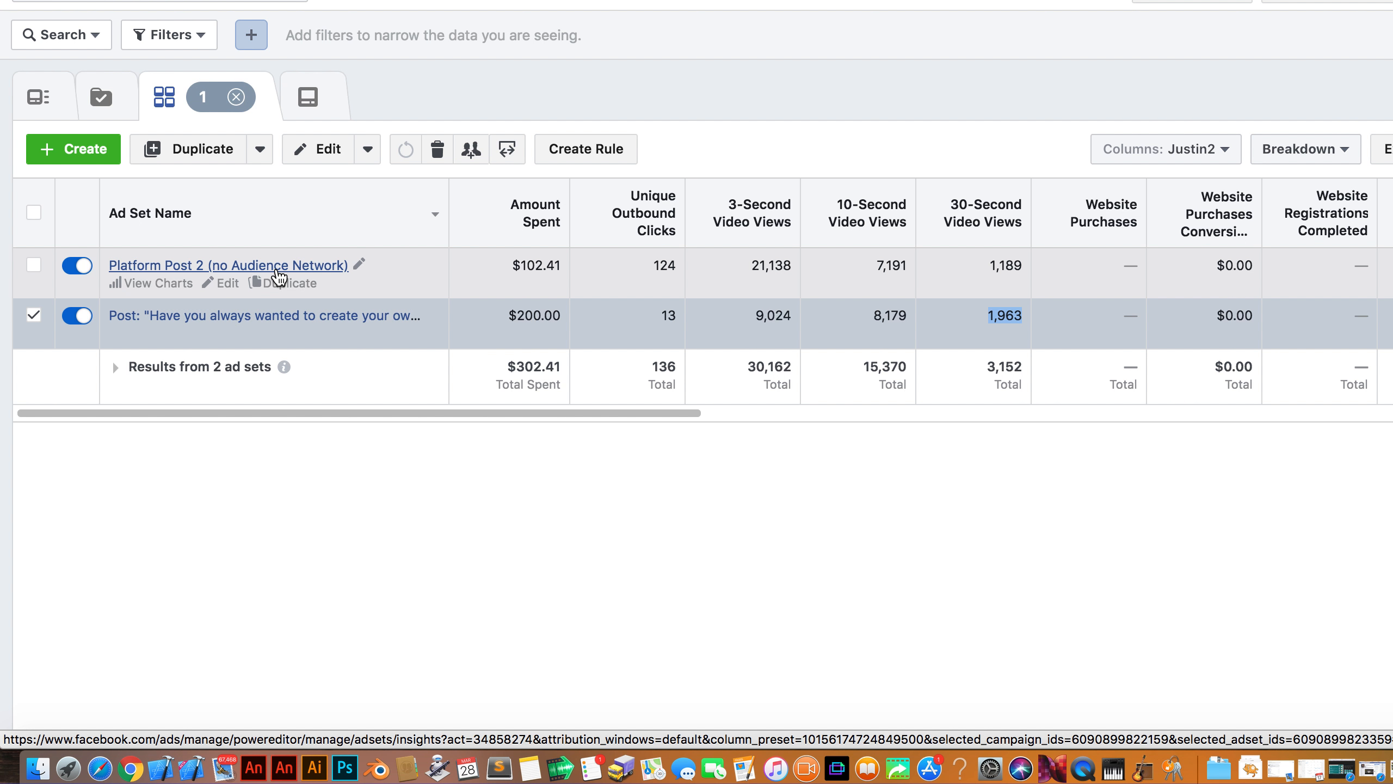
pyautogui.moveTo(406, 259)
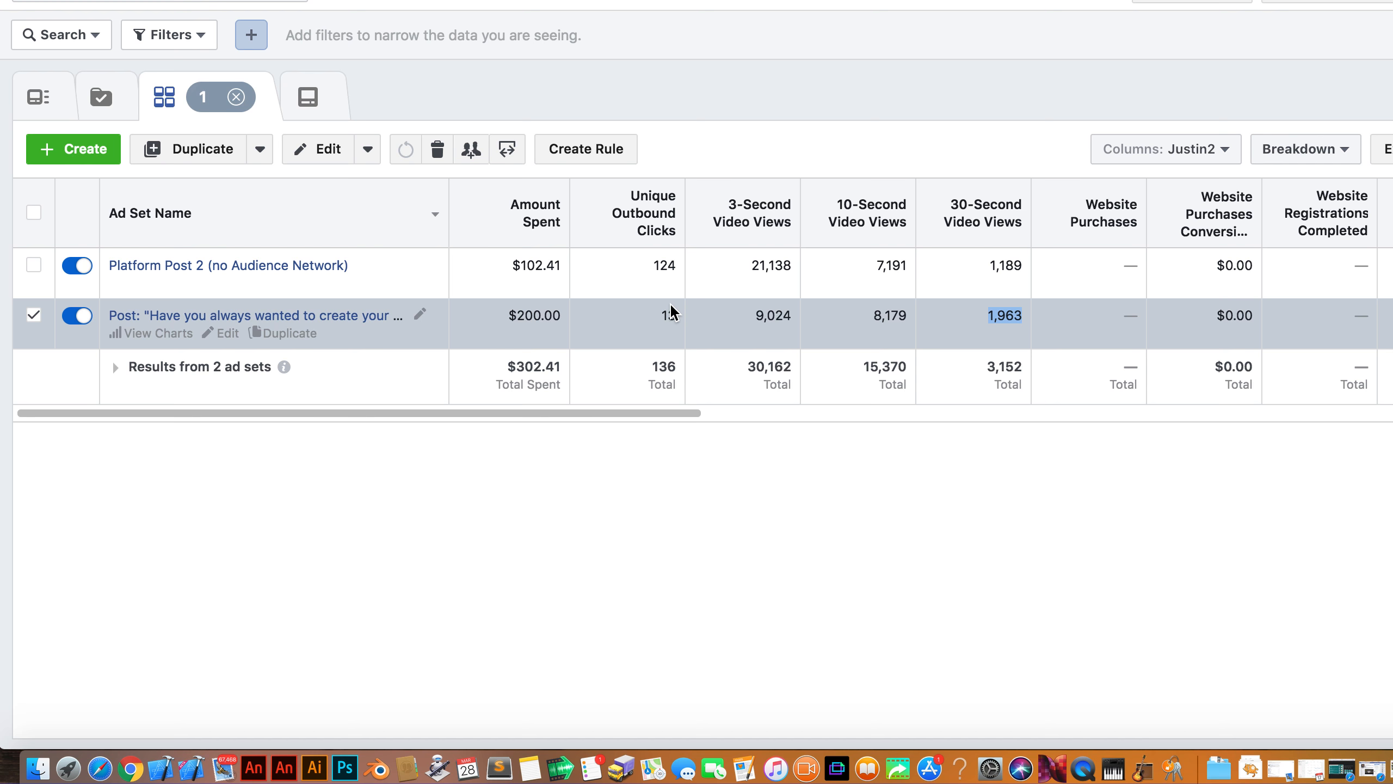
pyautogui.moveTo(660, 327)
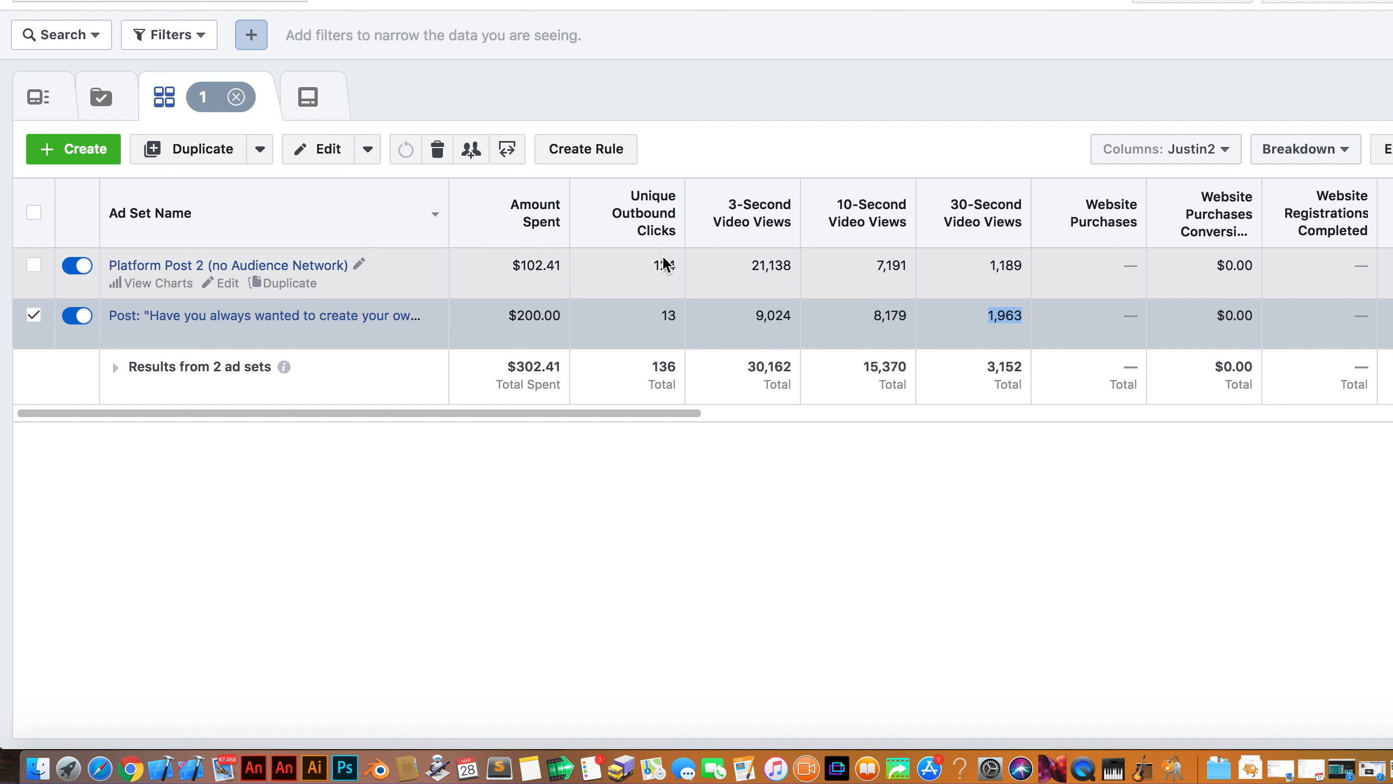
pyautogui.moveTo(527, 269)
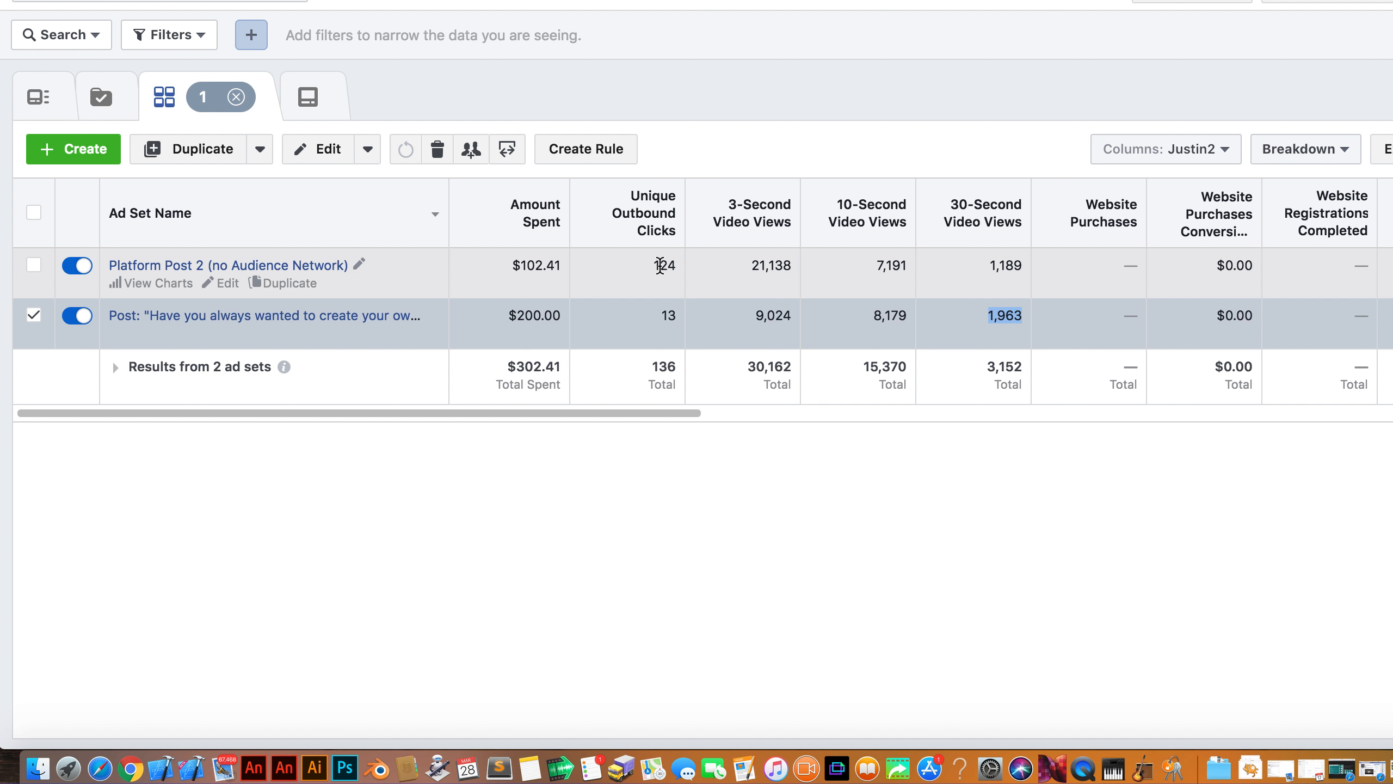
pyautogui.moveTo(666, 318)
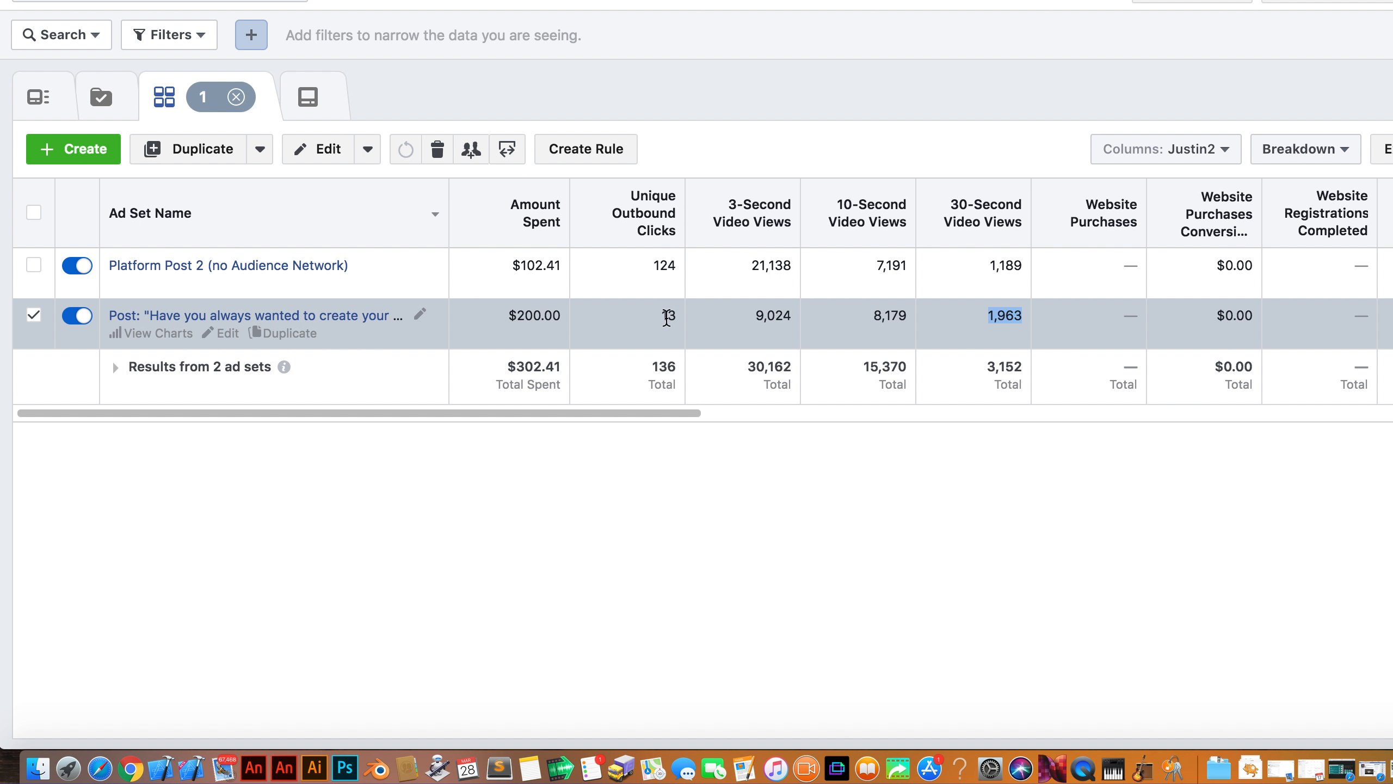
pyautogui.moveTo(668, 326)
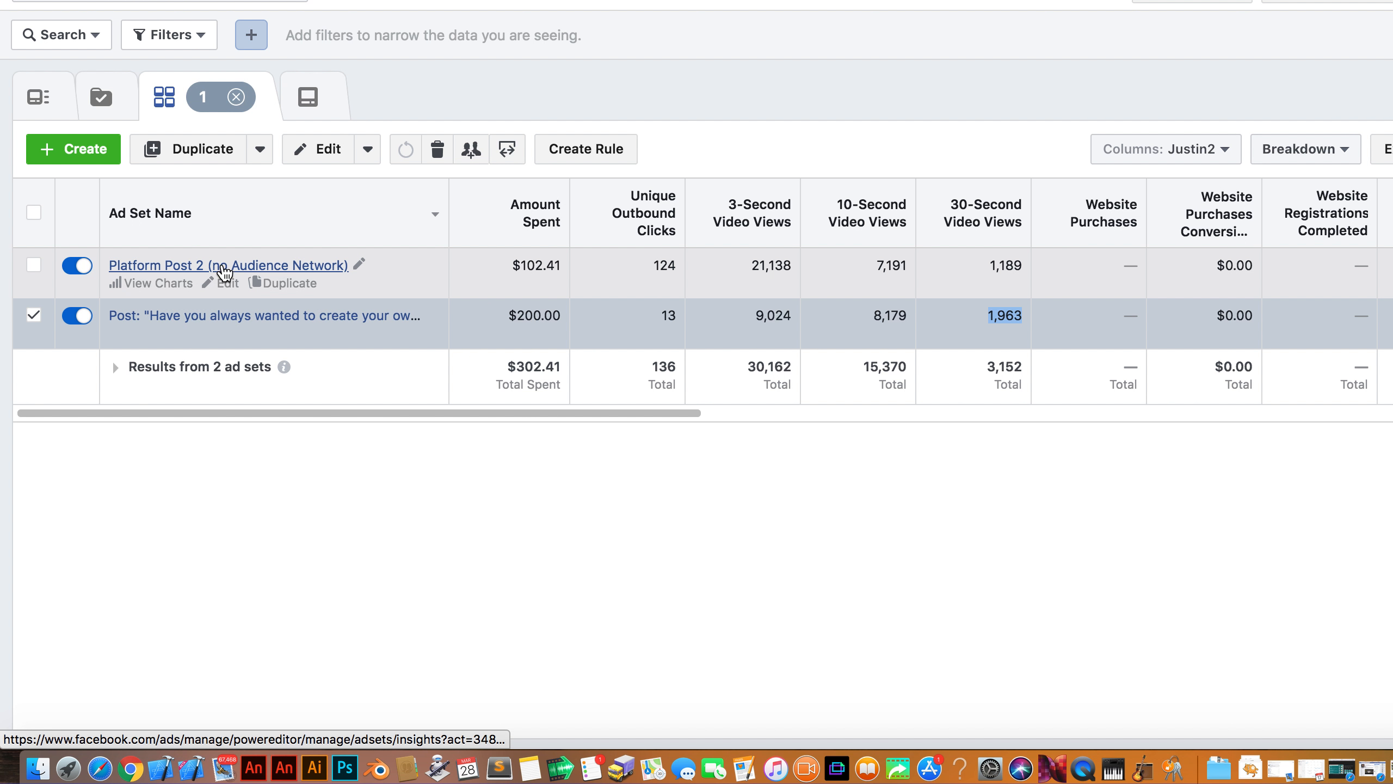
pyautogui.moveTo(766, 290)
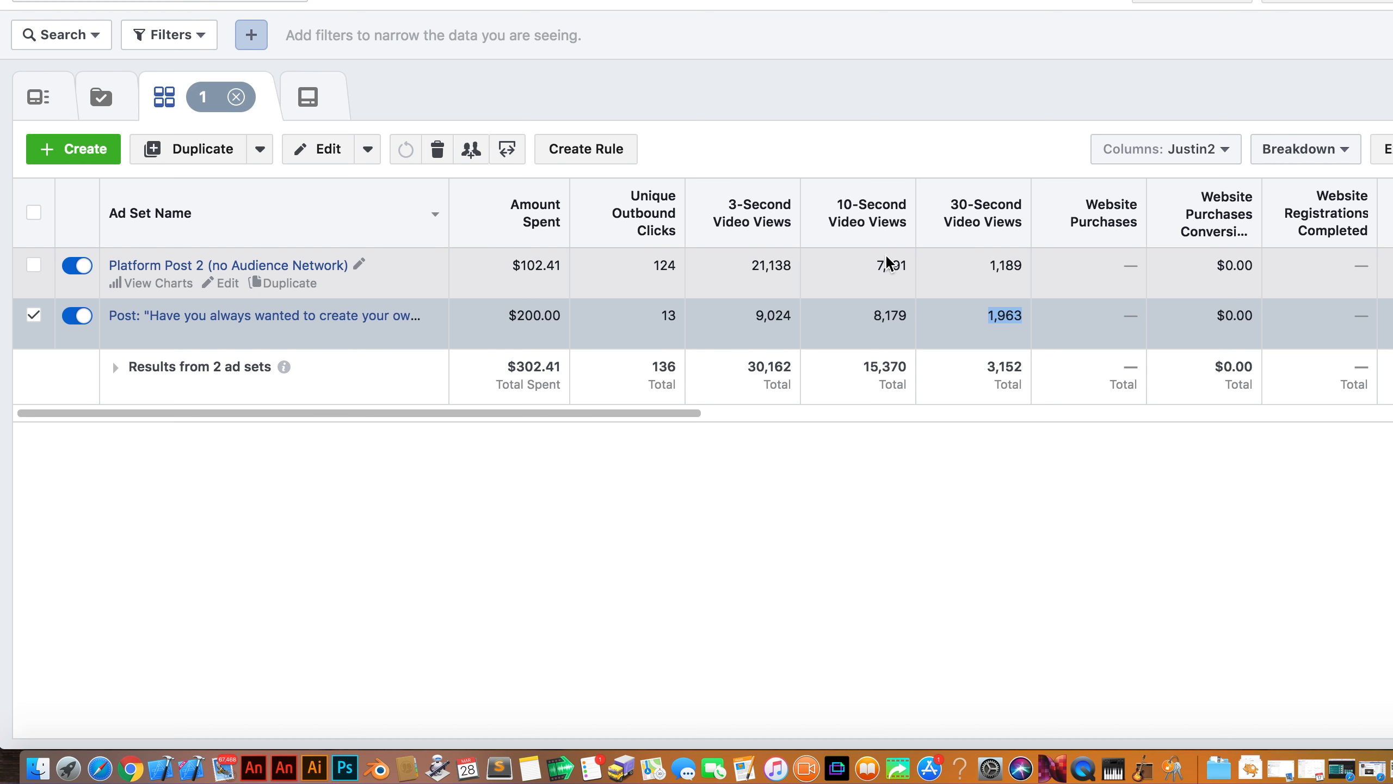
pyautogui.moveTo(723, 263)
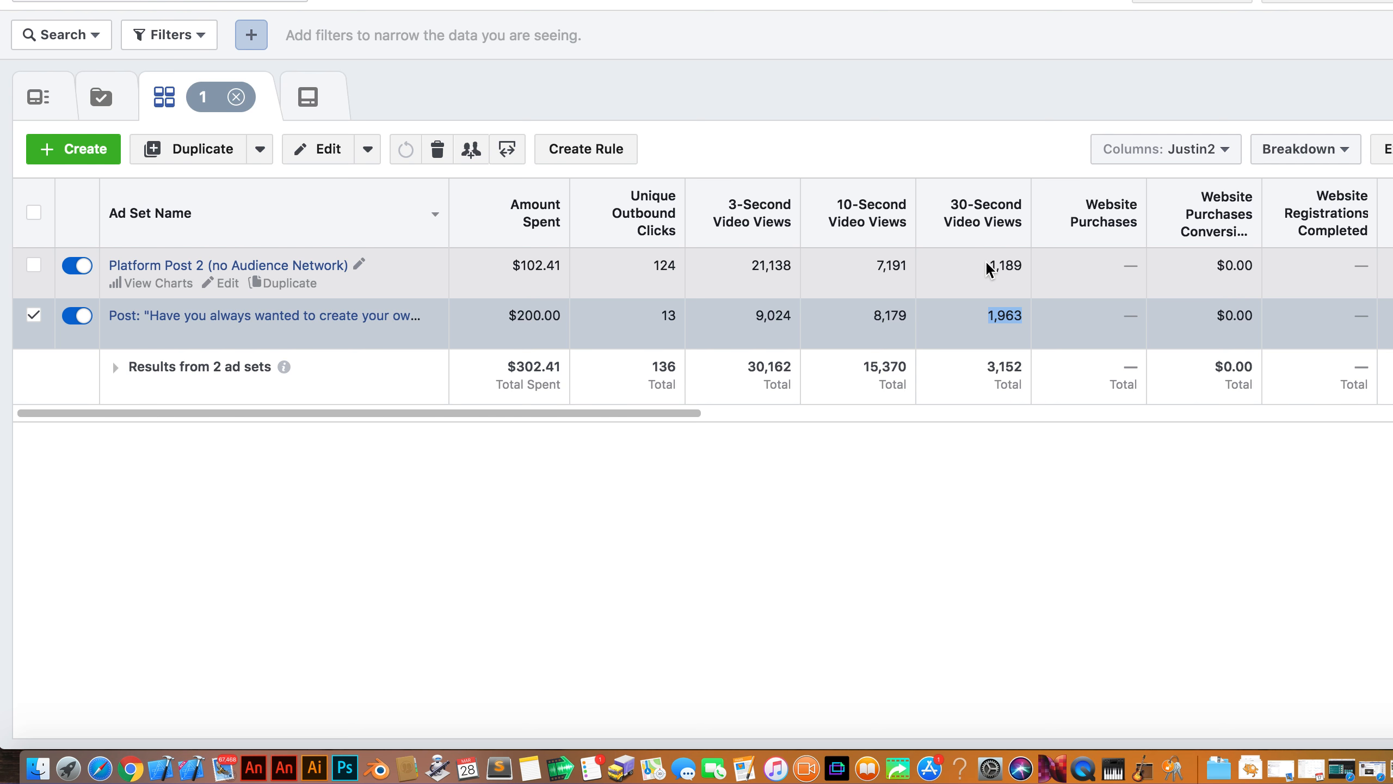
pyautogui.moveTo(1009, 263)
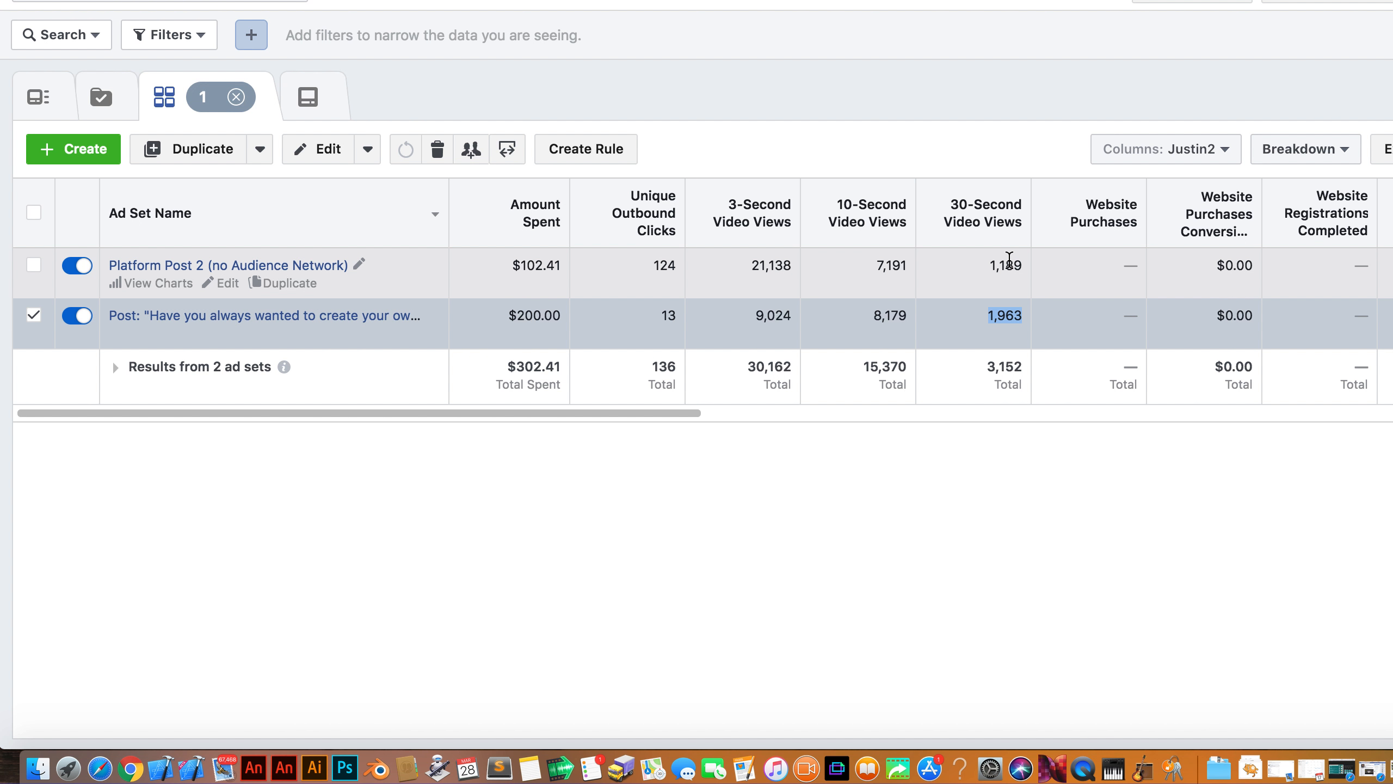
pyautogui.moveTo(517, 297)
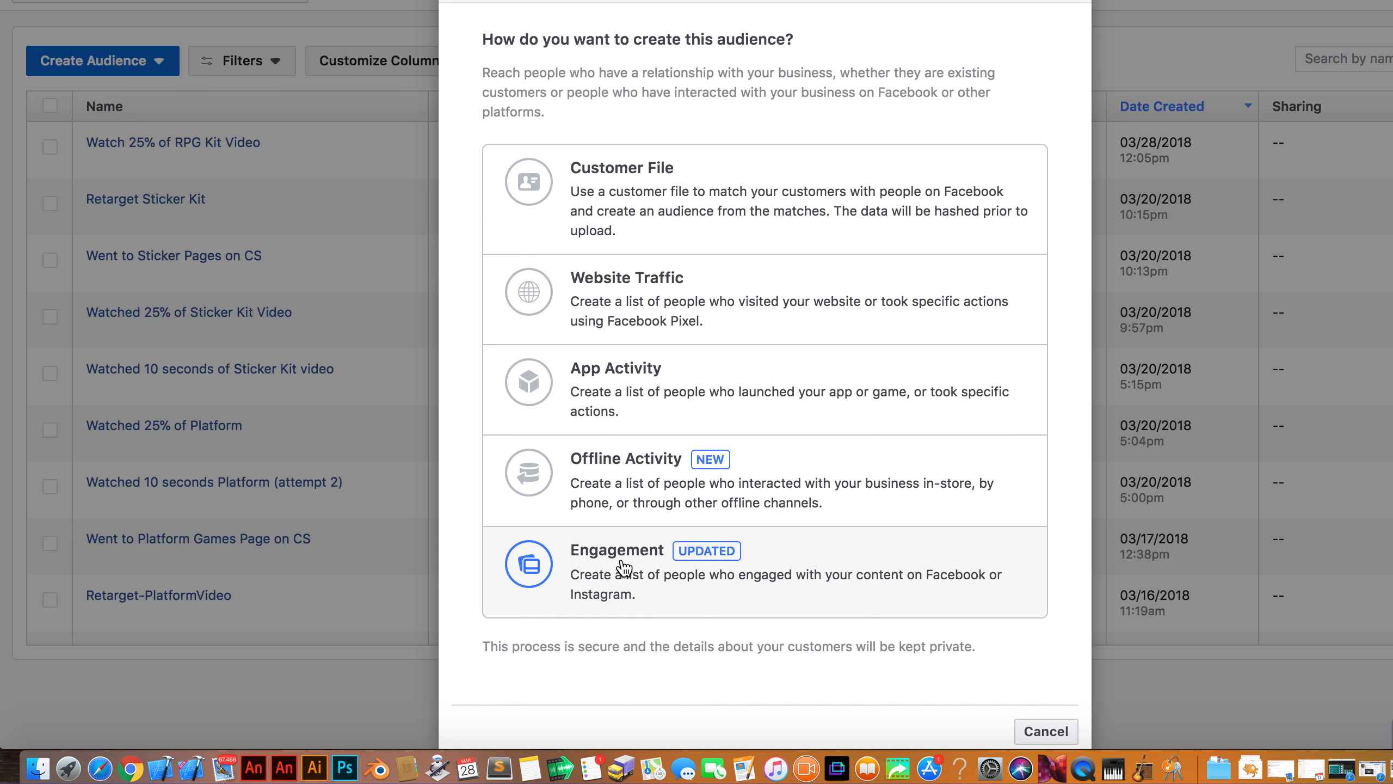
# Base the new custom audience on engagement with your video content
pyautogui.click(617, 550)
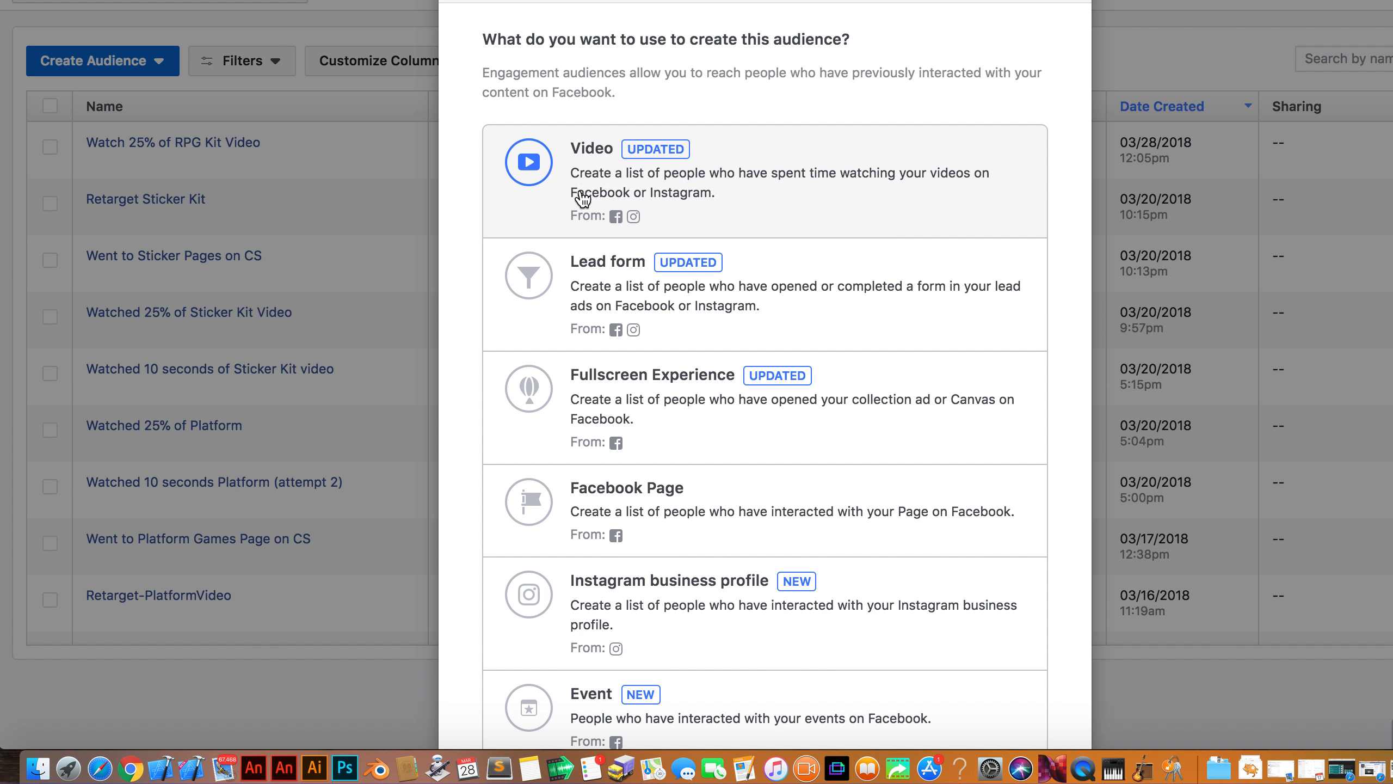
pyautogui.moveTo(928, 182)
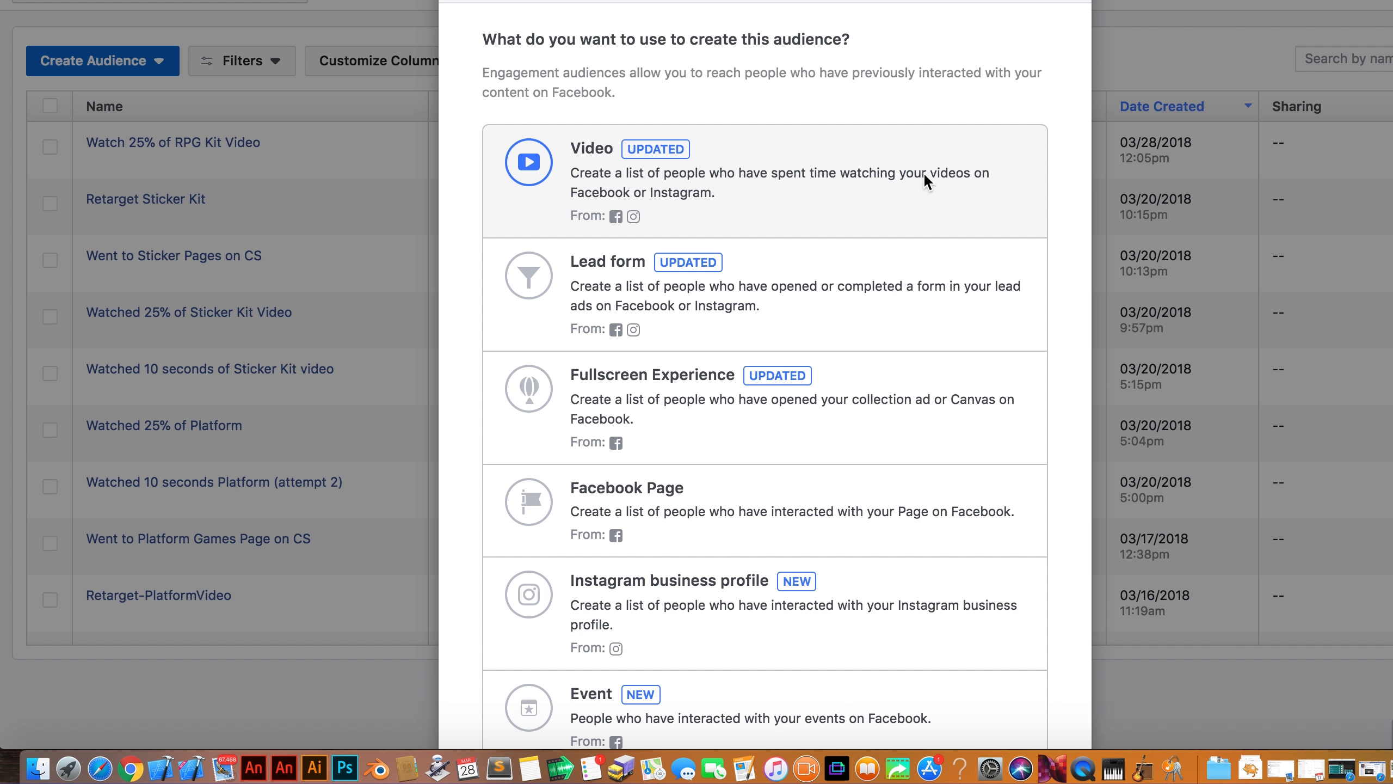
pyautogui.moveTo(680, 203)
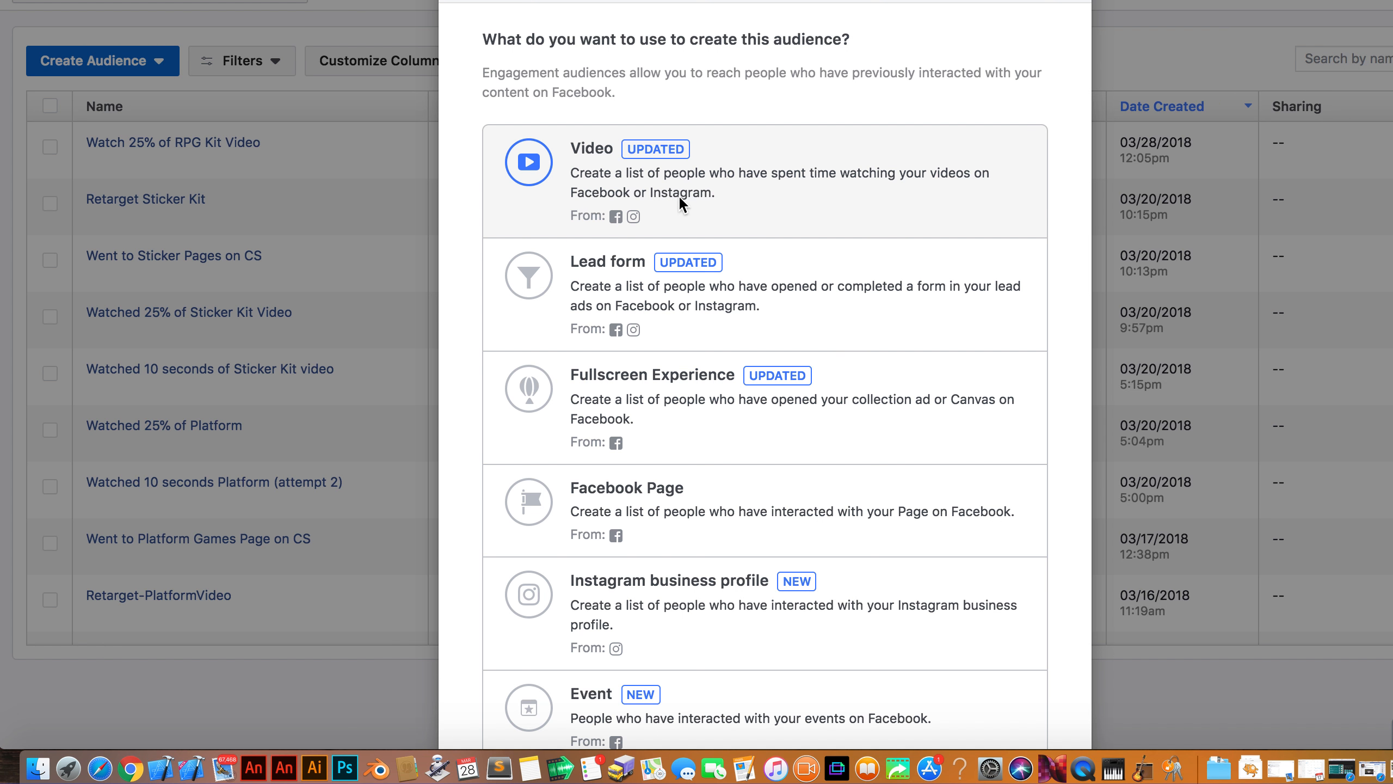
pyautogui.moveTo(680, 203)
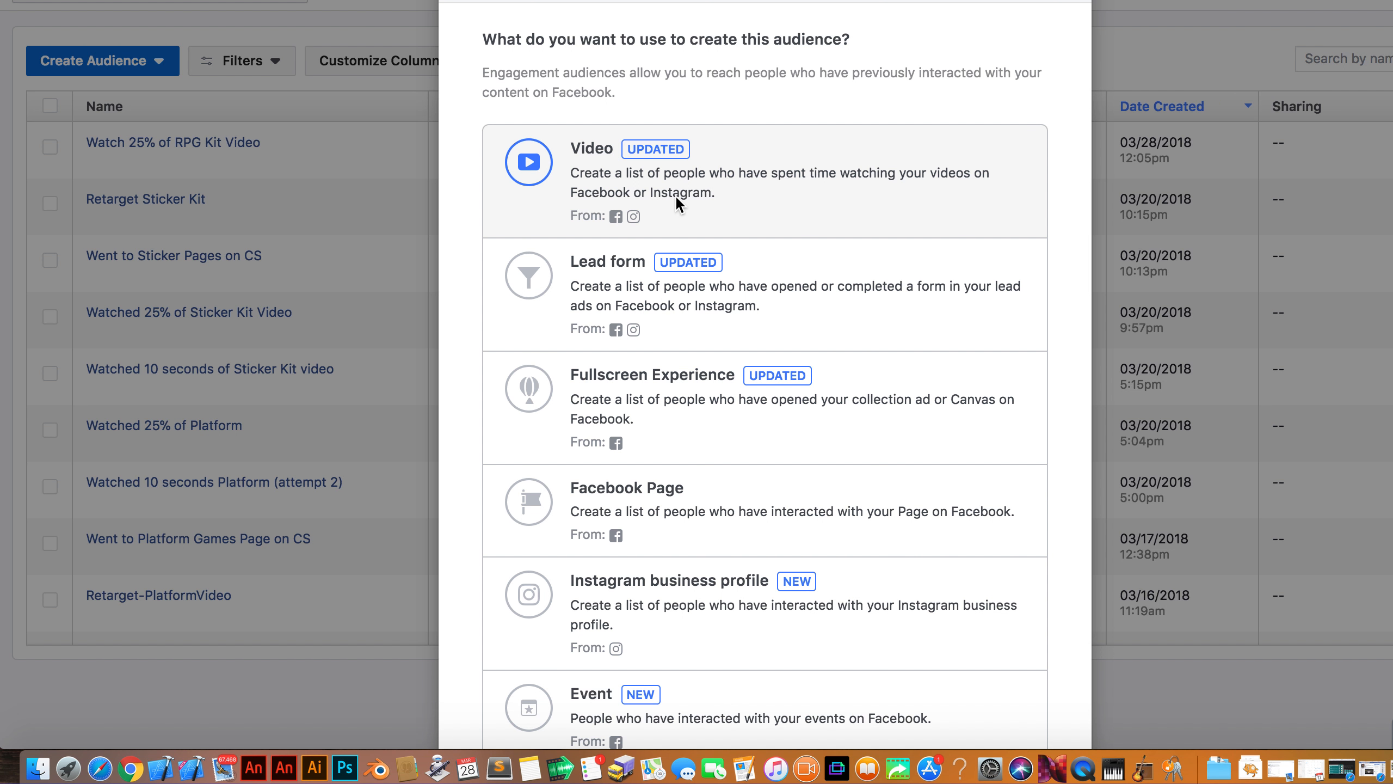
pyautogui.scroll(-3)
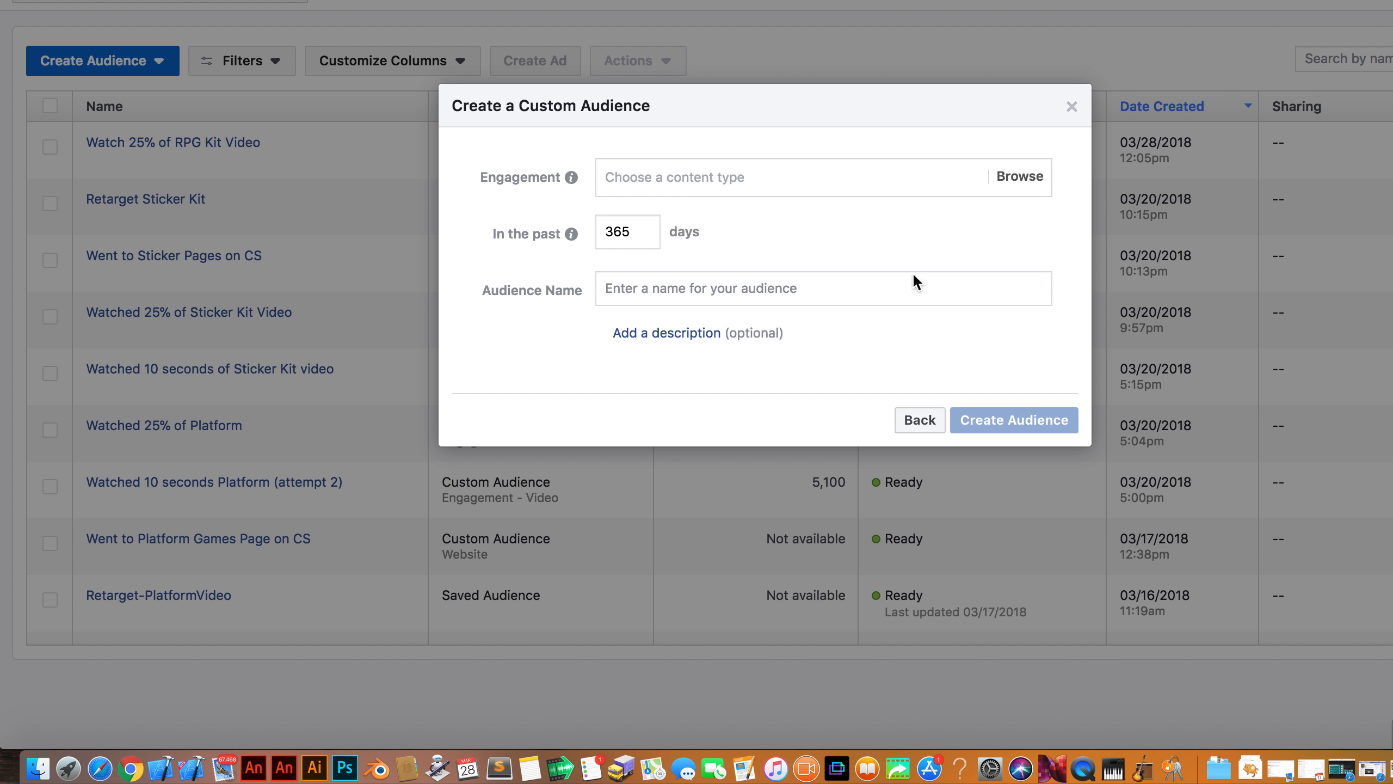
# Target people who watched at least 25% of a video with a 365-day lookback
pyautogui.click(800, 177)
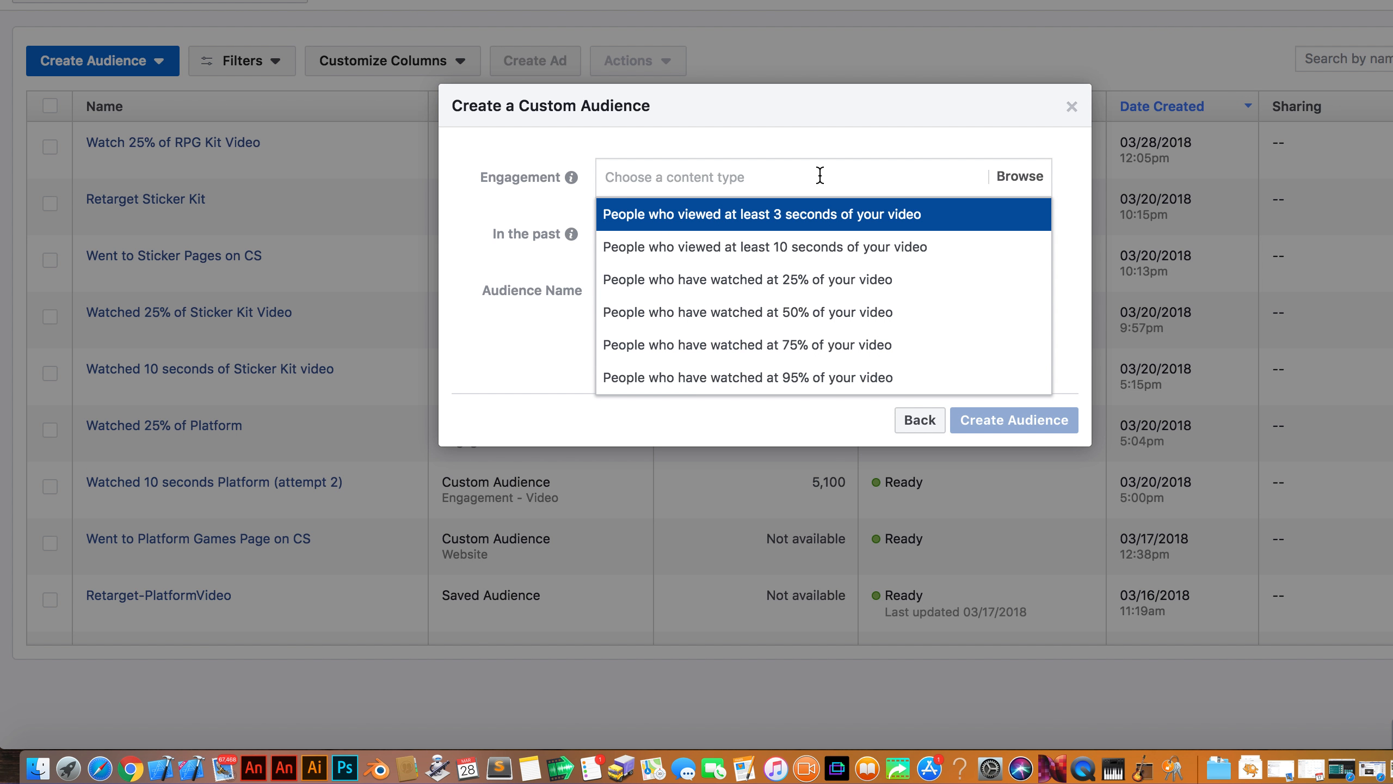
pyautogui.moveTo(799, 278)
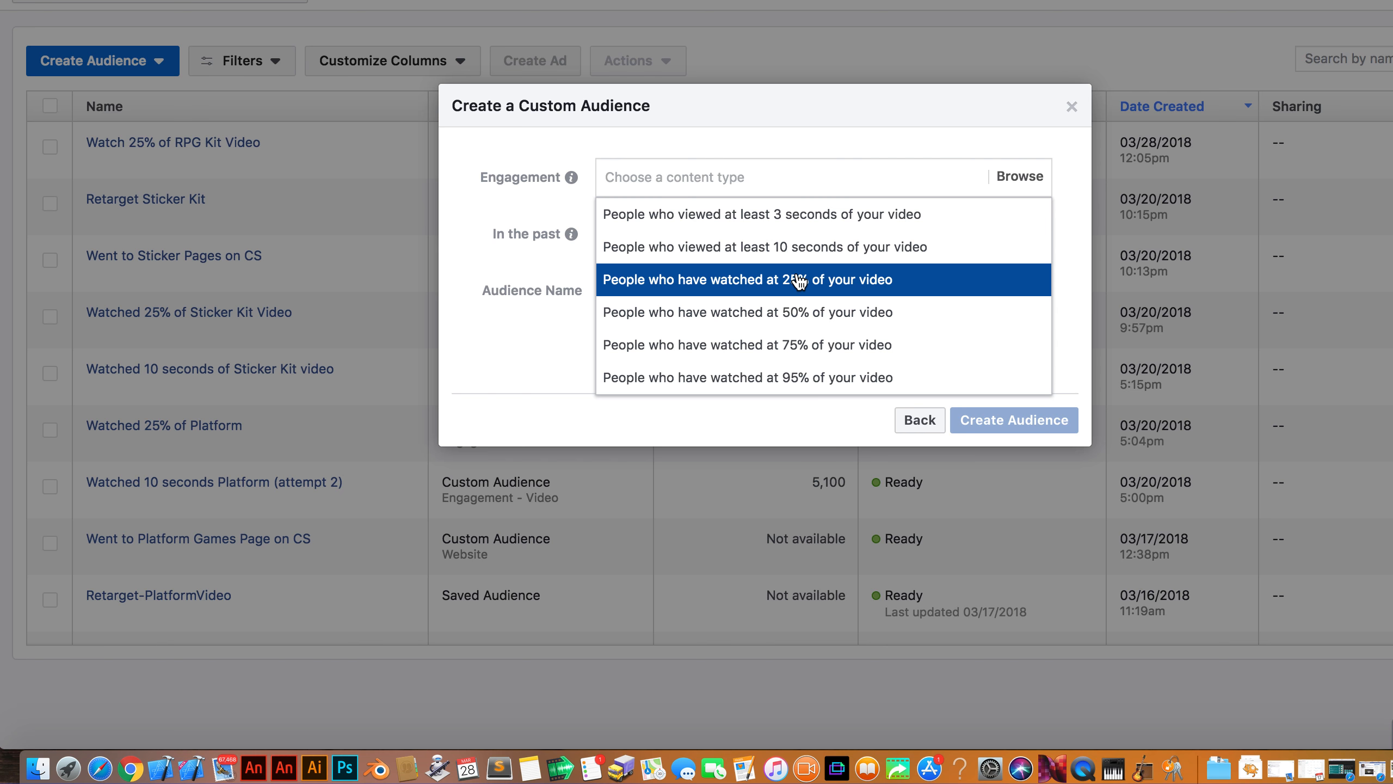
pyautogui.click(748, 279)
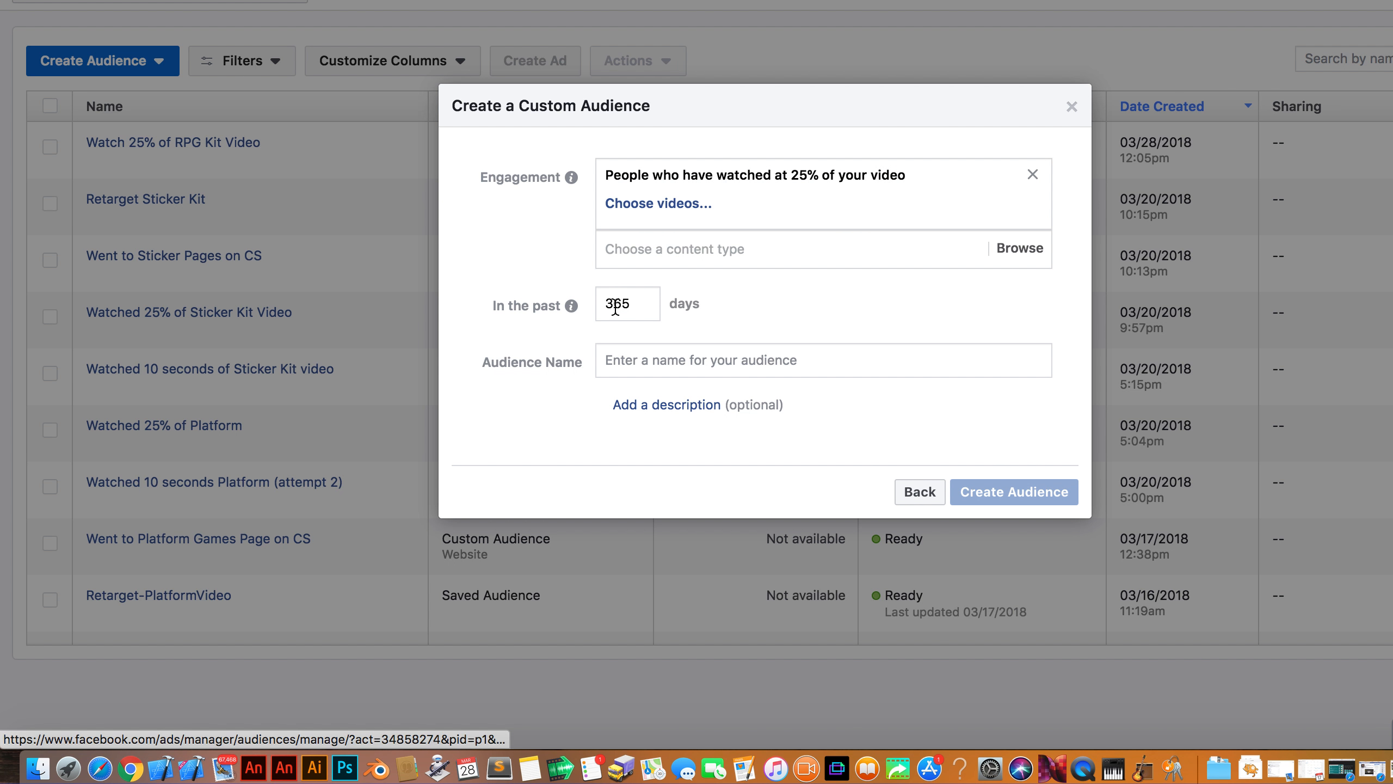
pyautogui.doubleClick(627, 303)
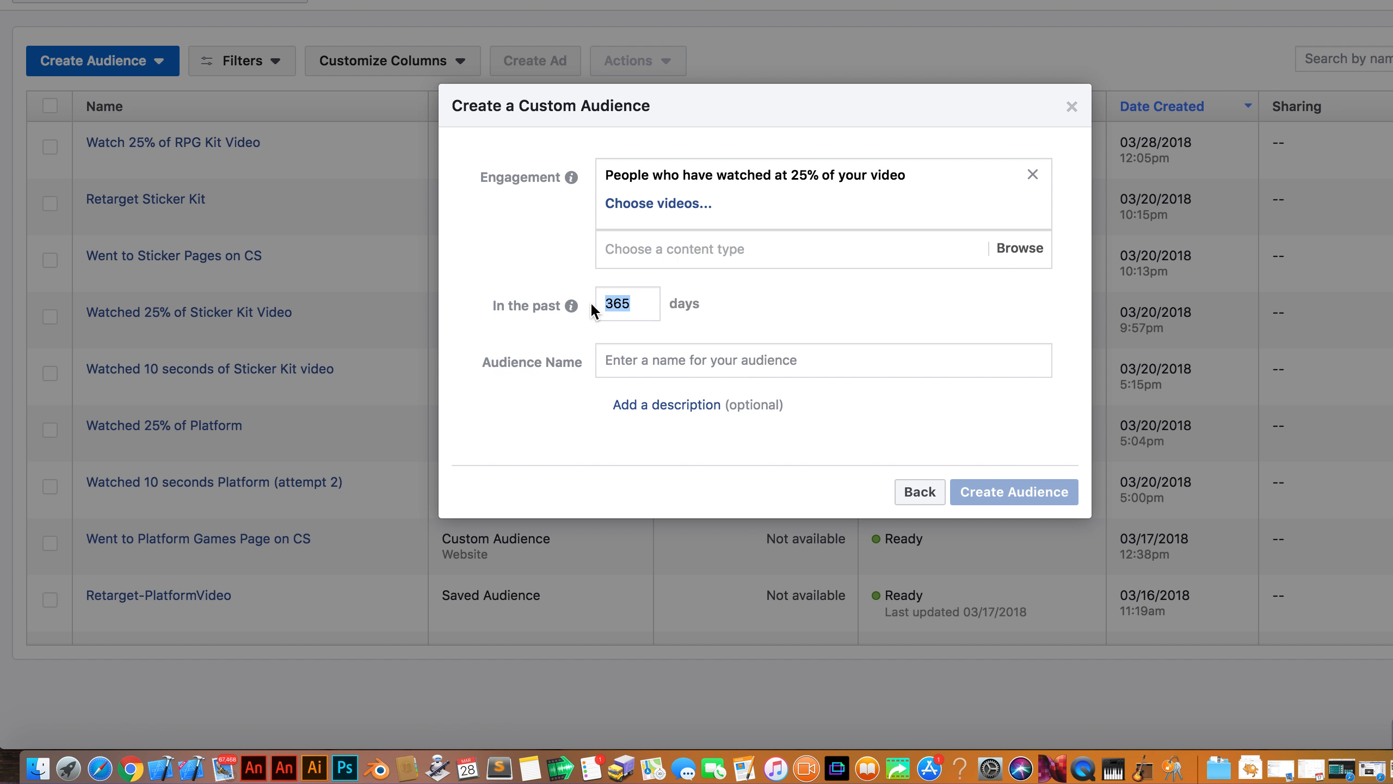
# Browse the page's uploaded videos, viewing the second page, then return to the audience list
pyautogui.click(658, 204)
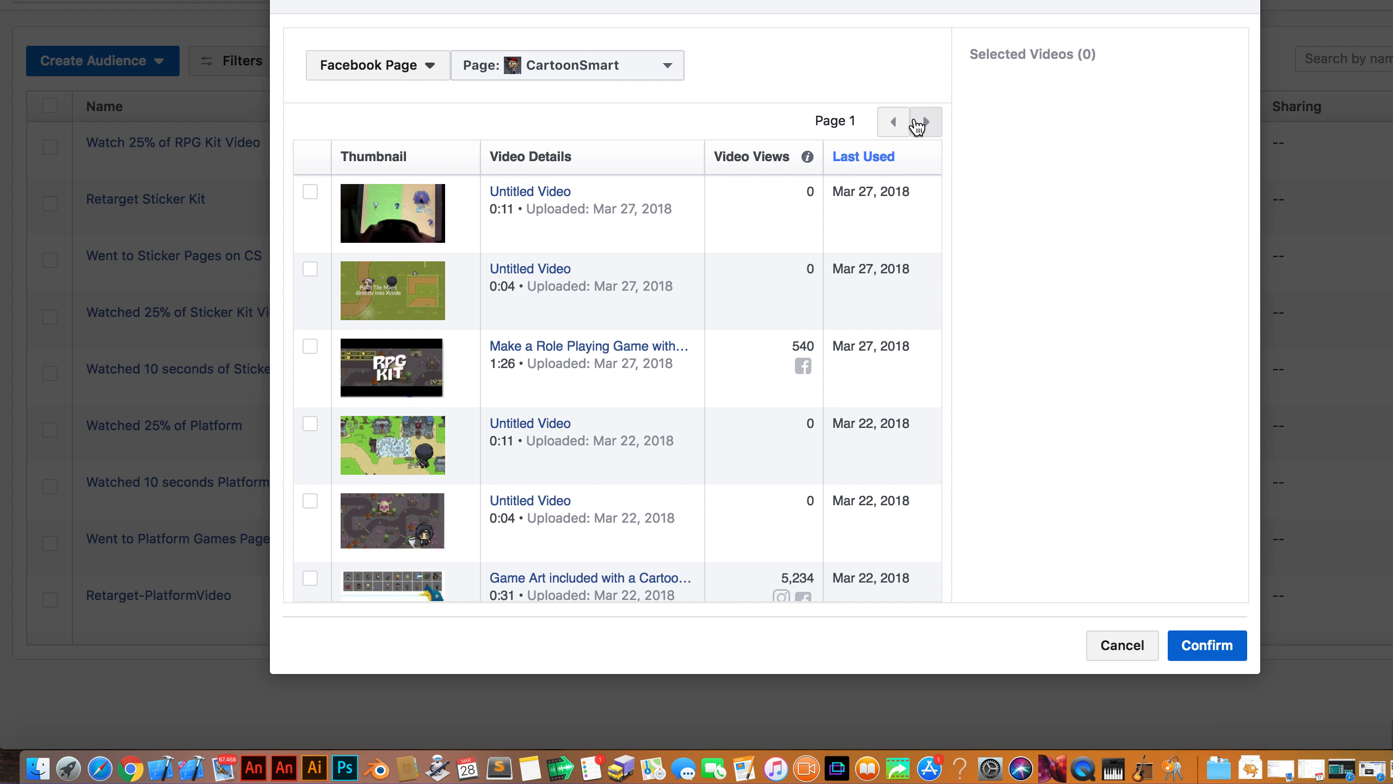
pyautogui.moveTo(485, 93)
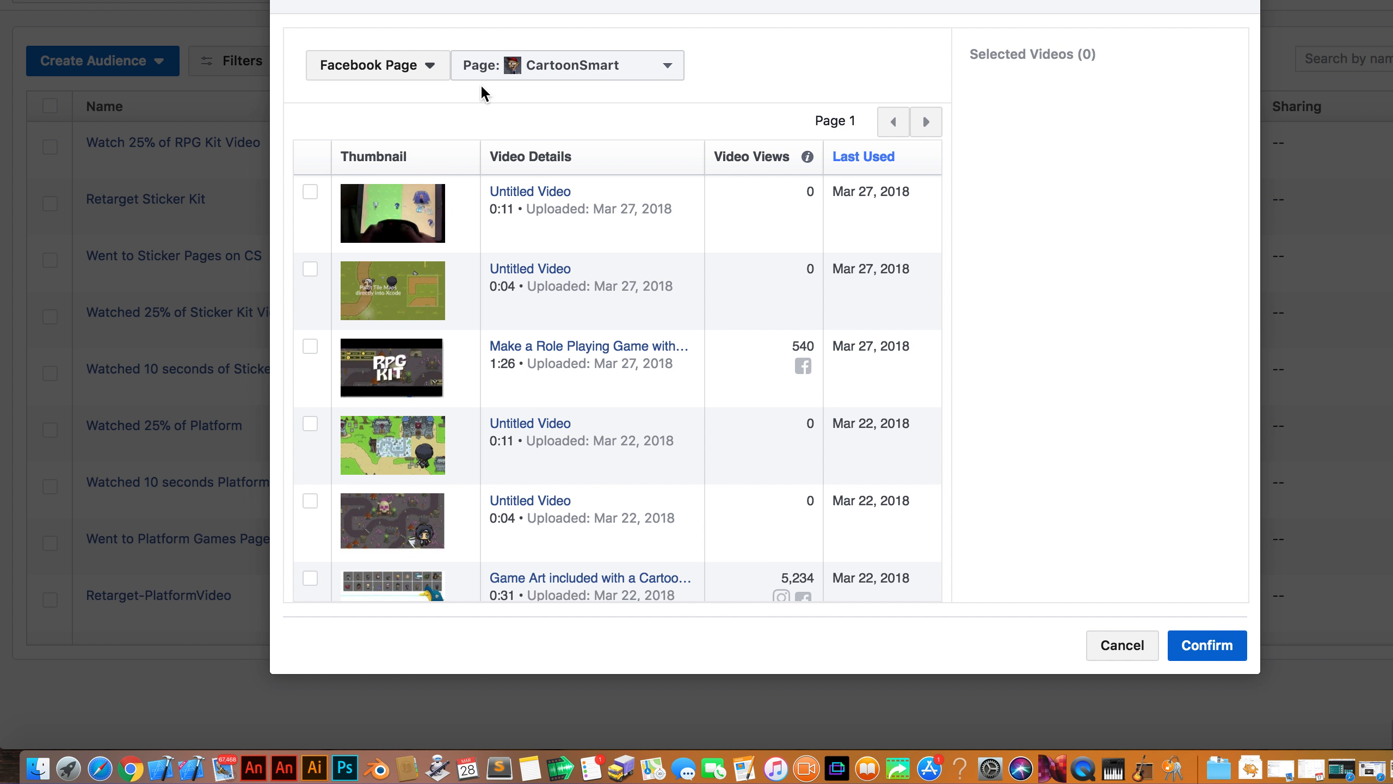
pyautogui.click(926, 122)
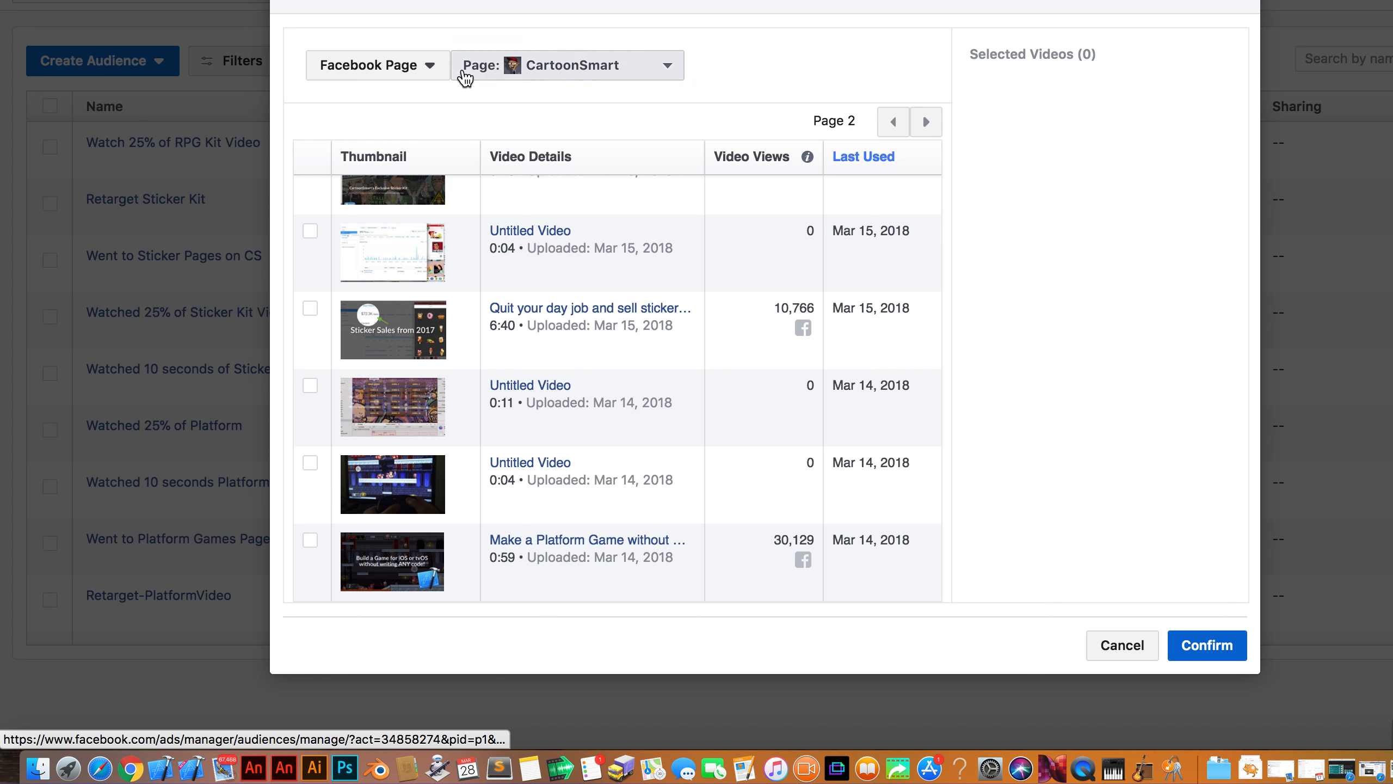
pyautogui.click(376, 65)
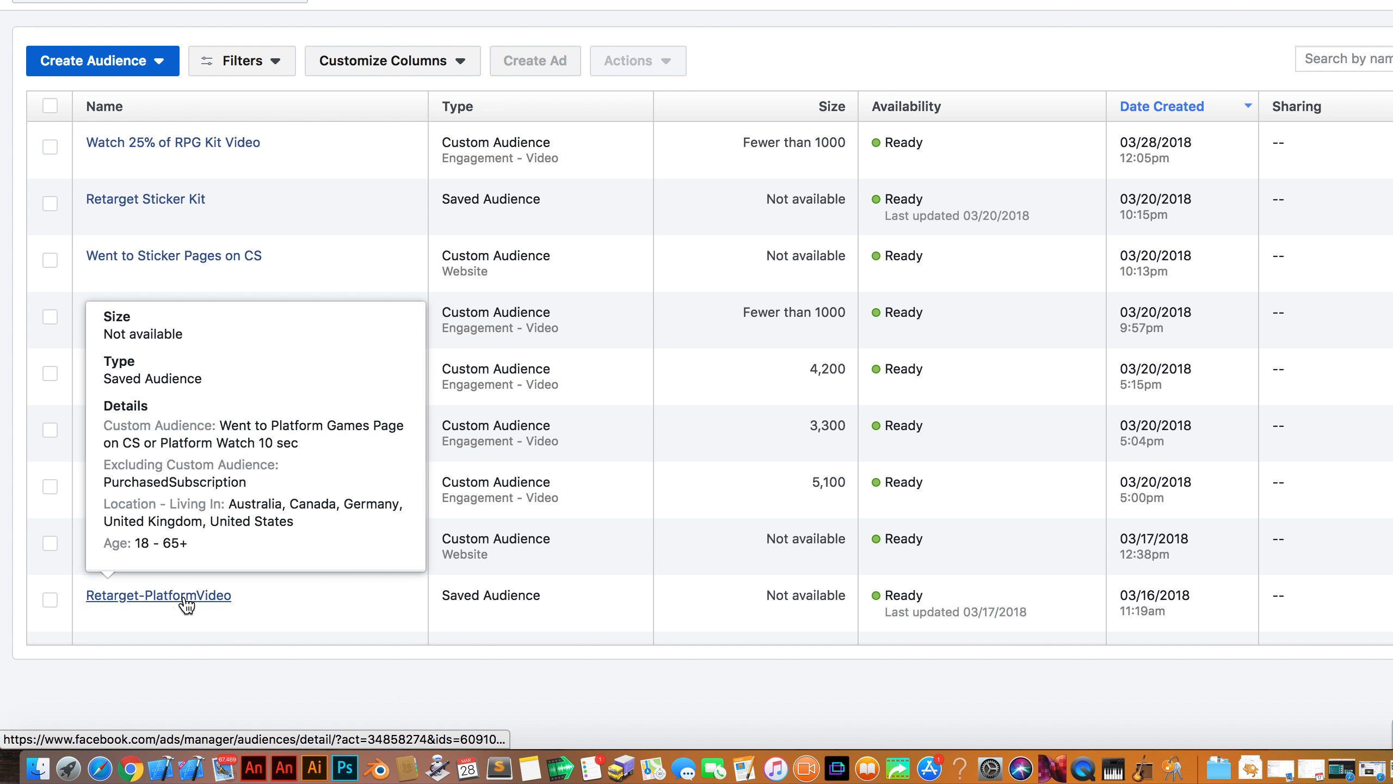
pyautogui.moveTo(413, 694)
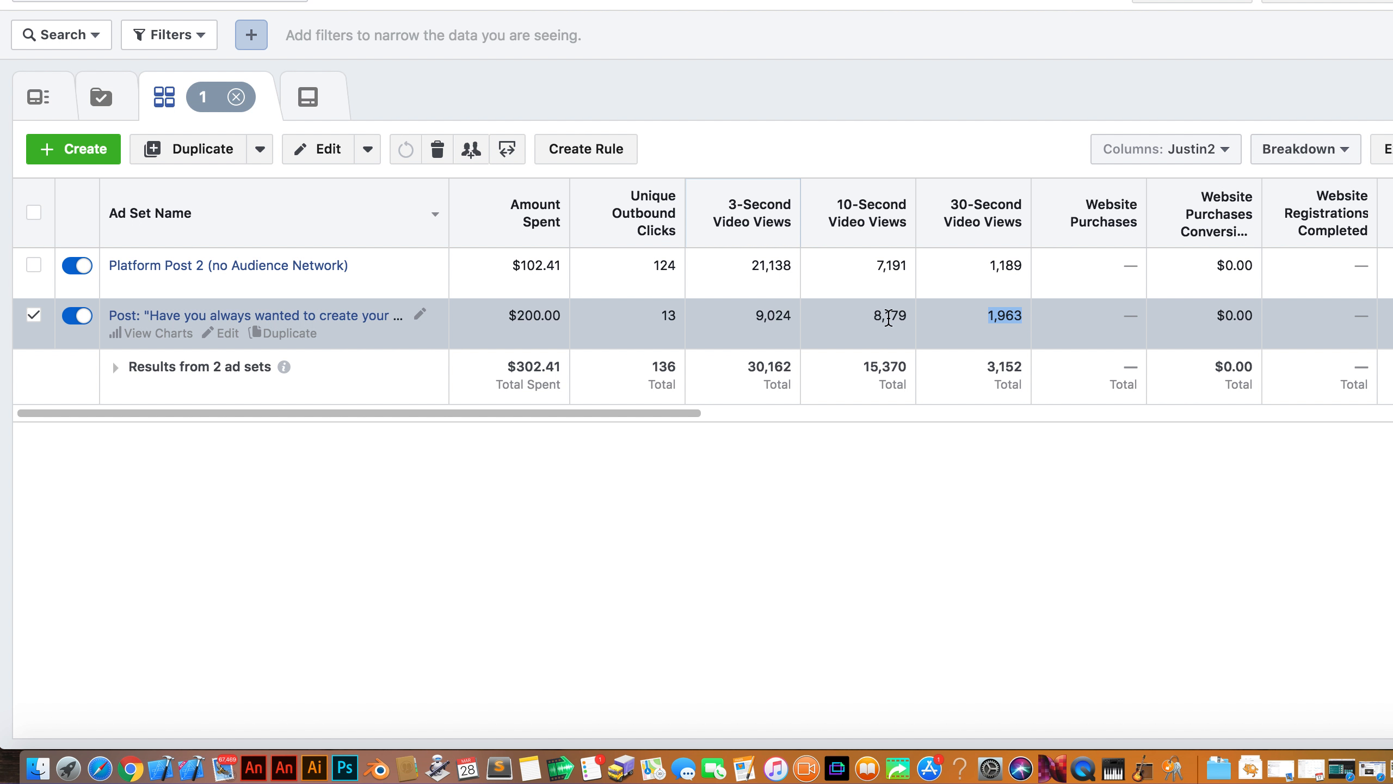
pyautogui.moveTo(890, 322)
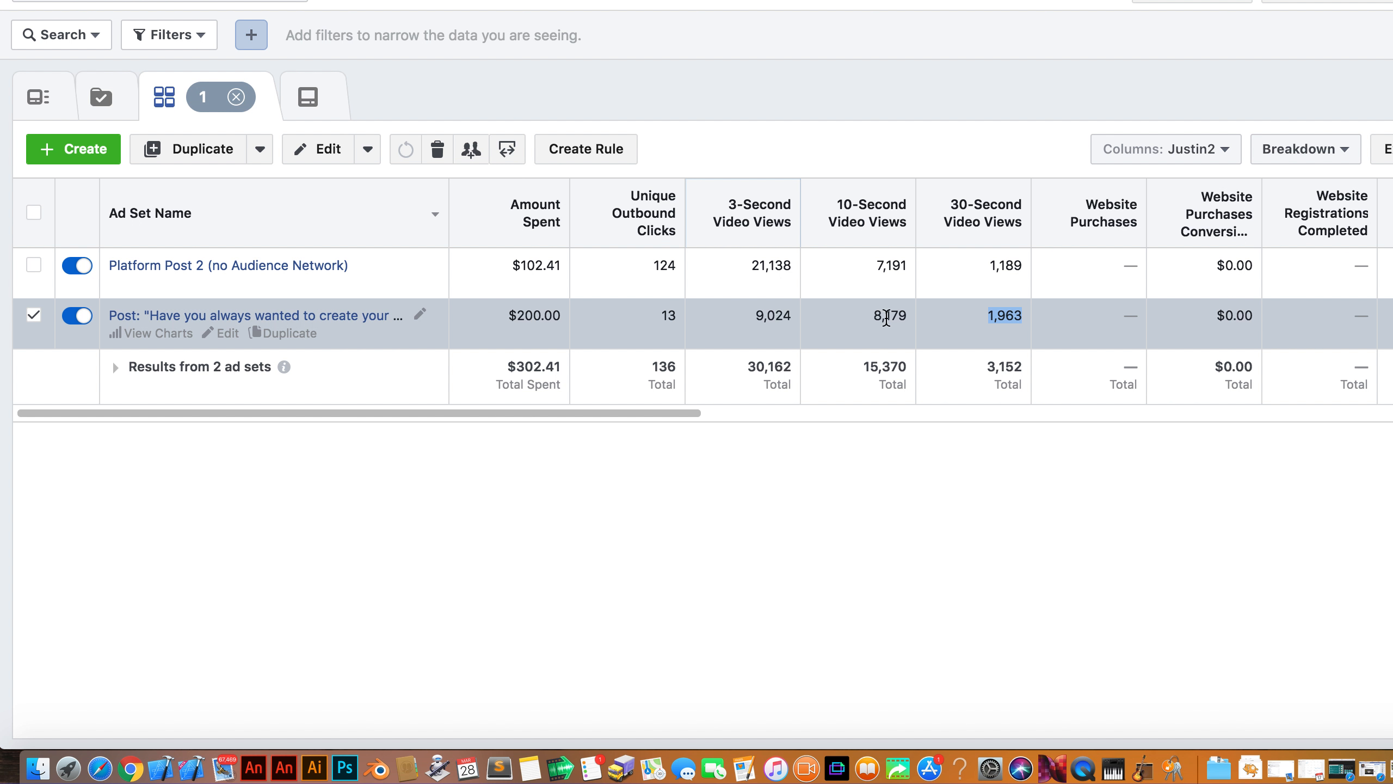
pyautogui.moveTo(879, 320)
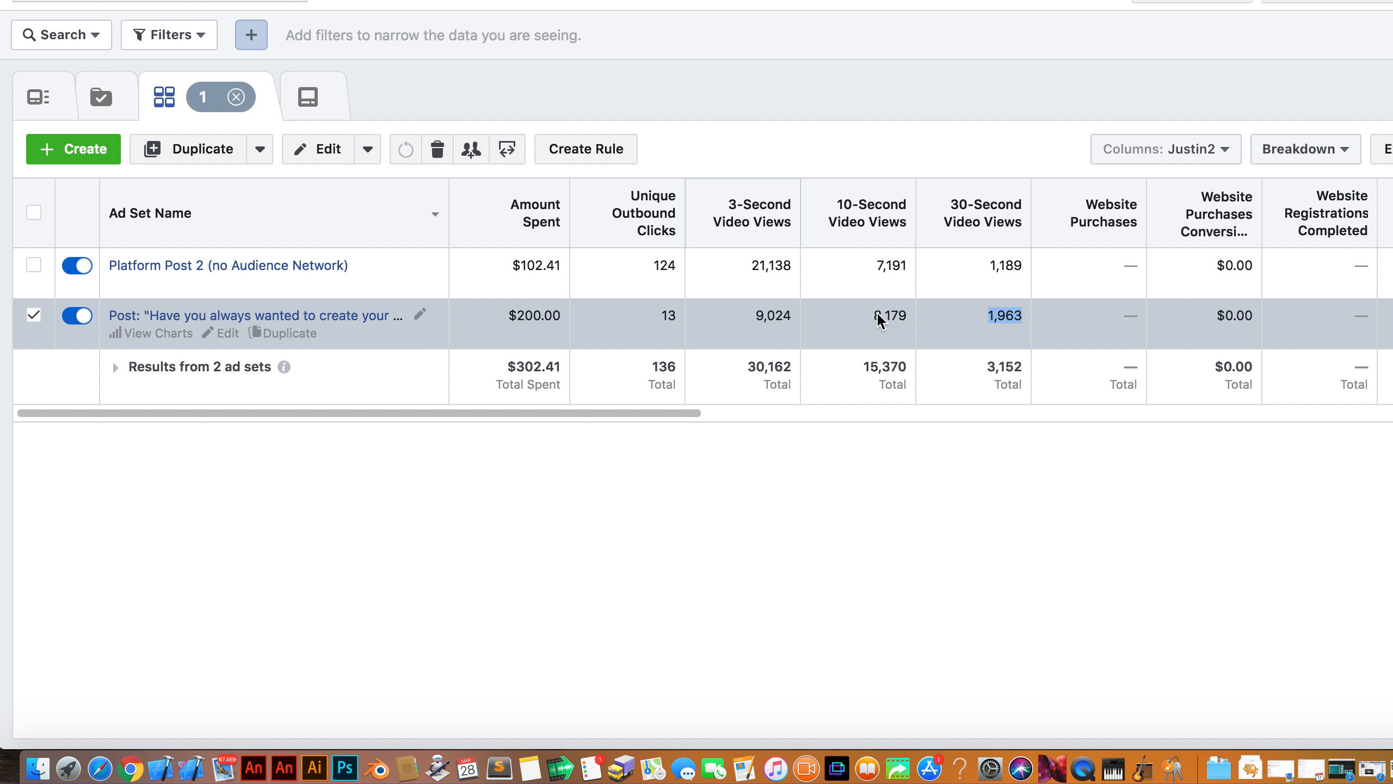
pyautogui.moveTo(920, 362)
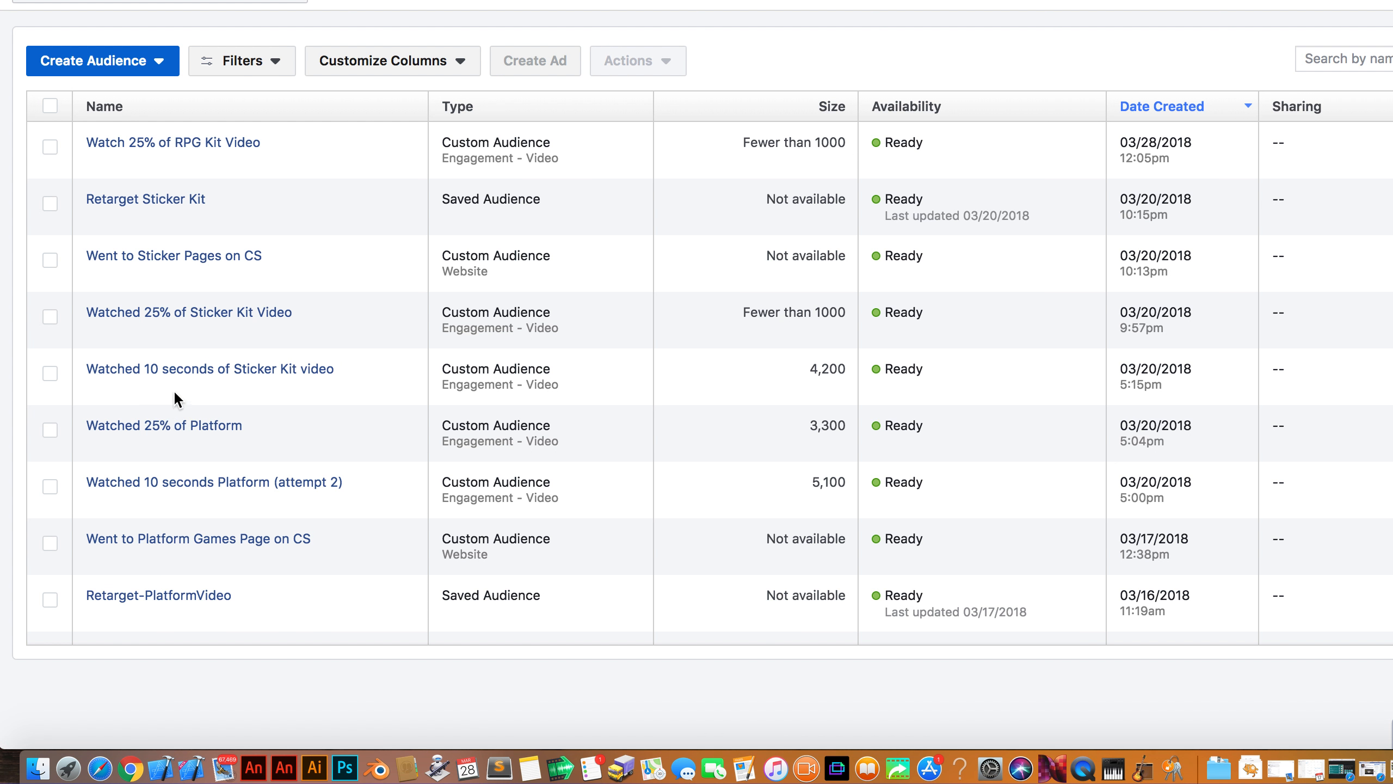
pyautogui.moveTo(264, 438)
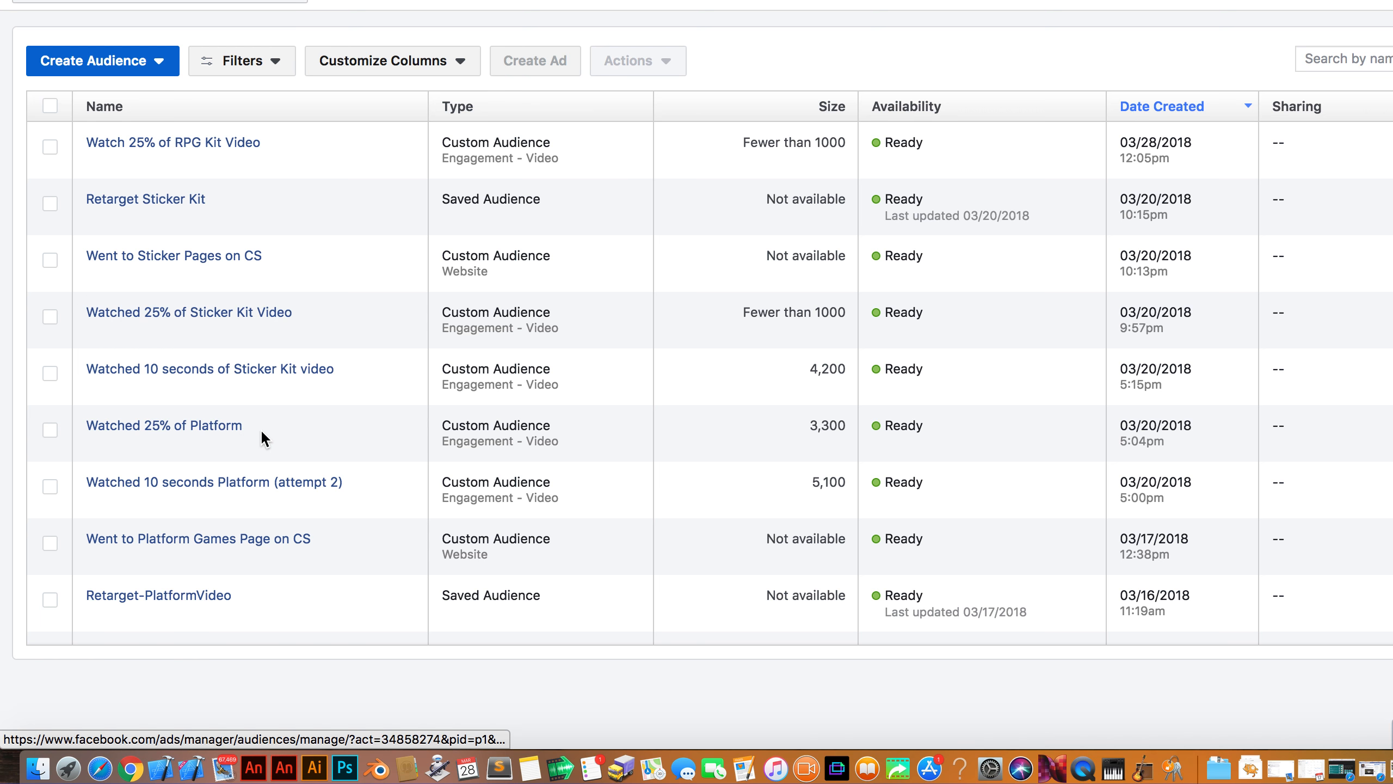